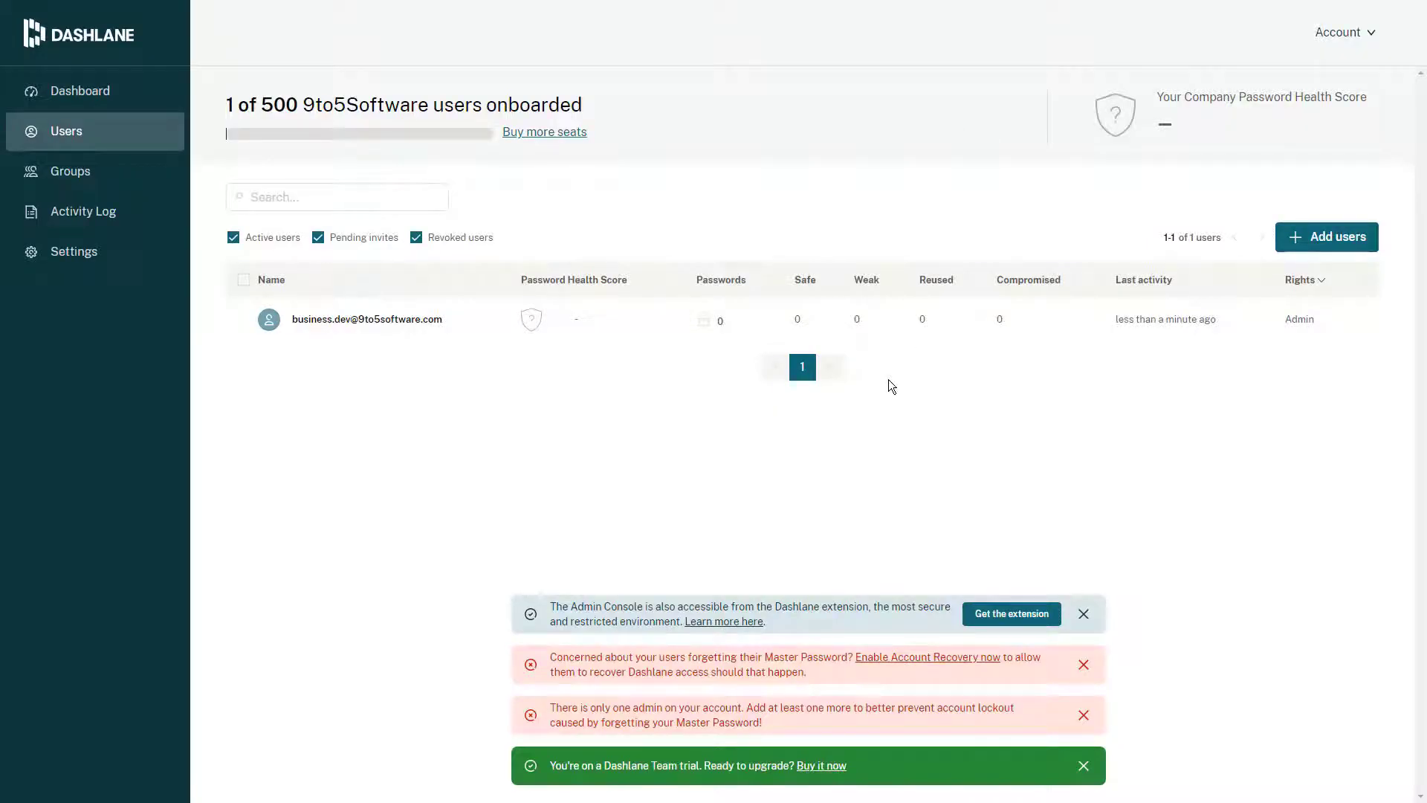
pyautogui.moveTo(810, 441)
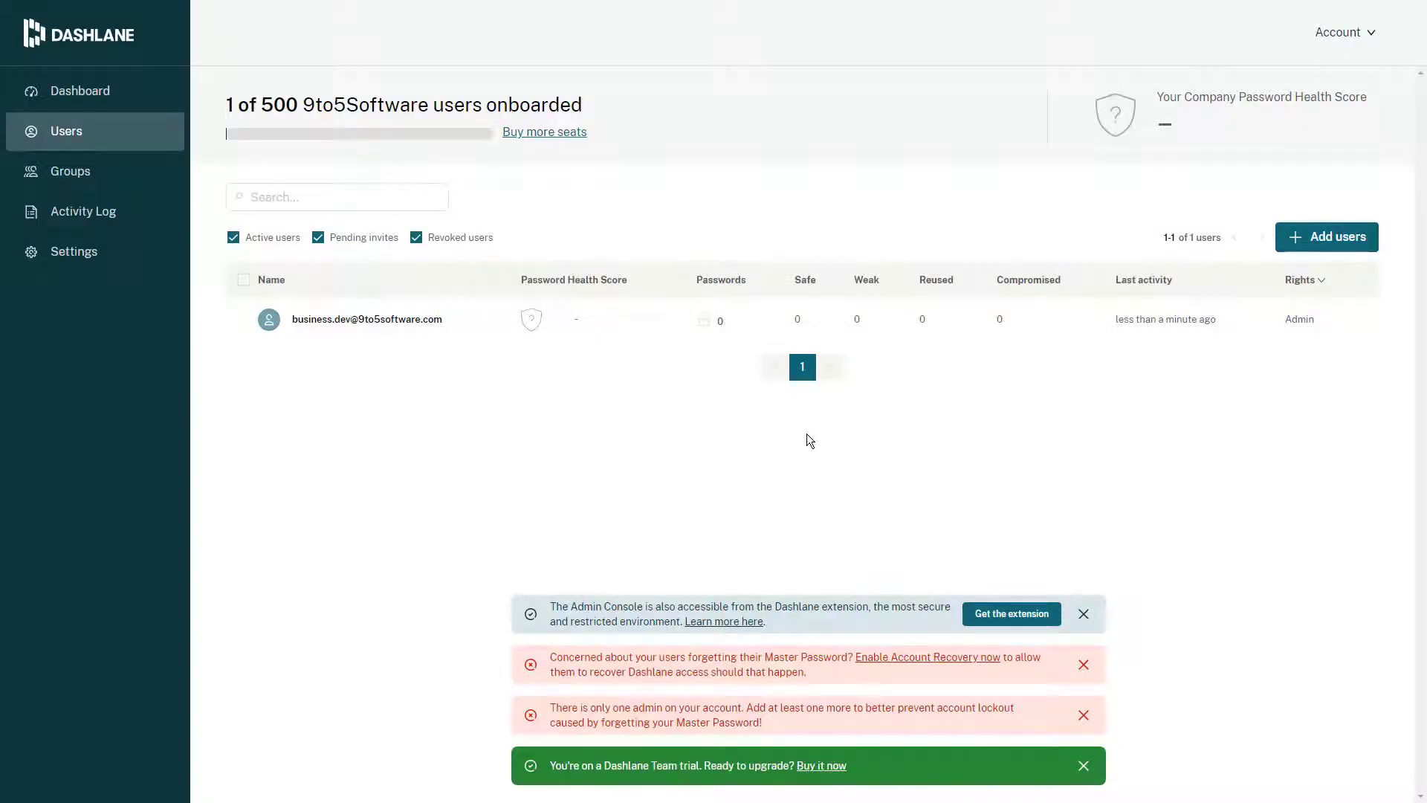
# Step: Follow the Admin Console 'Get the extension' link to the Dashlane Chrome Web Store listing
pyautogui.click(546, 12)
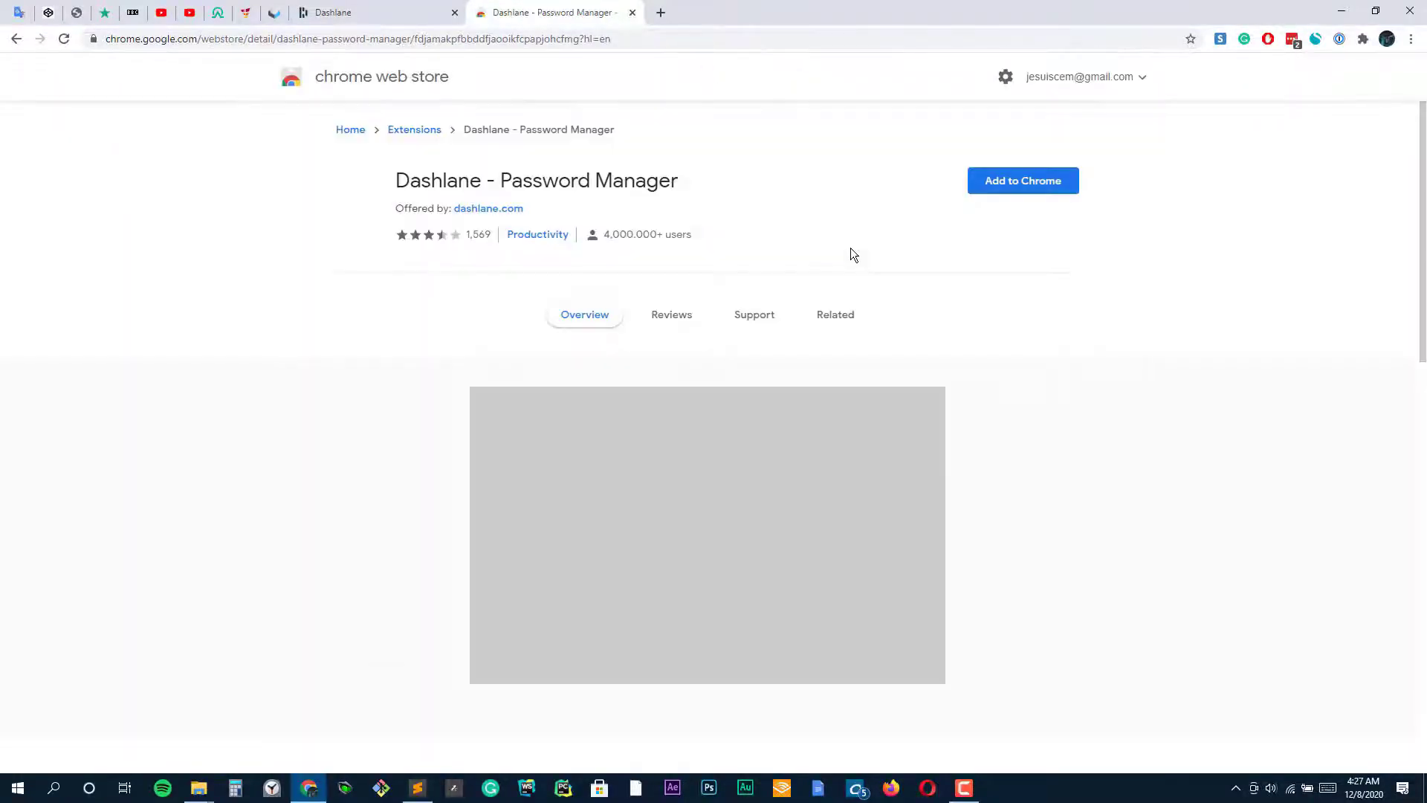
# Step: Add Dashlane - Password Manager to Chrome, confirm it, check installed extensions and related ones, dismiss the notice
pyautogui.click(1023, 180)
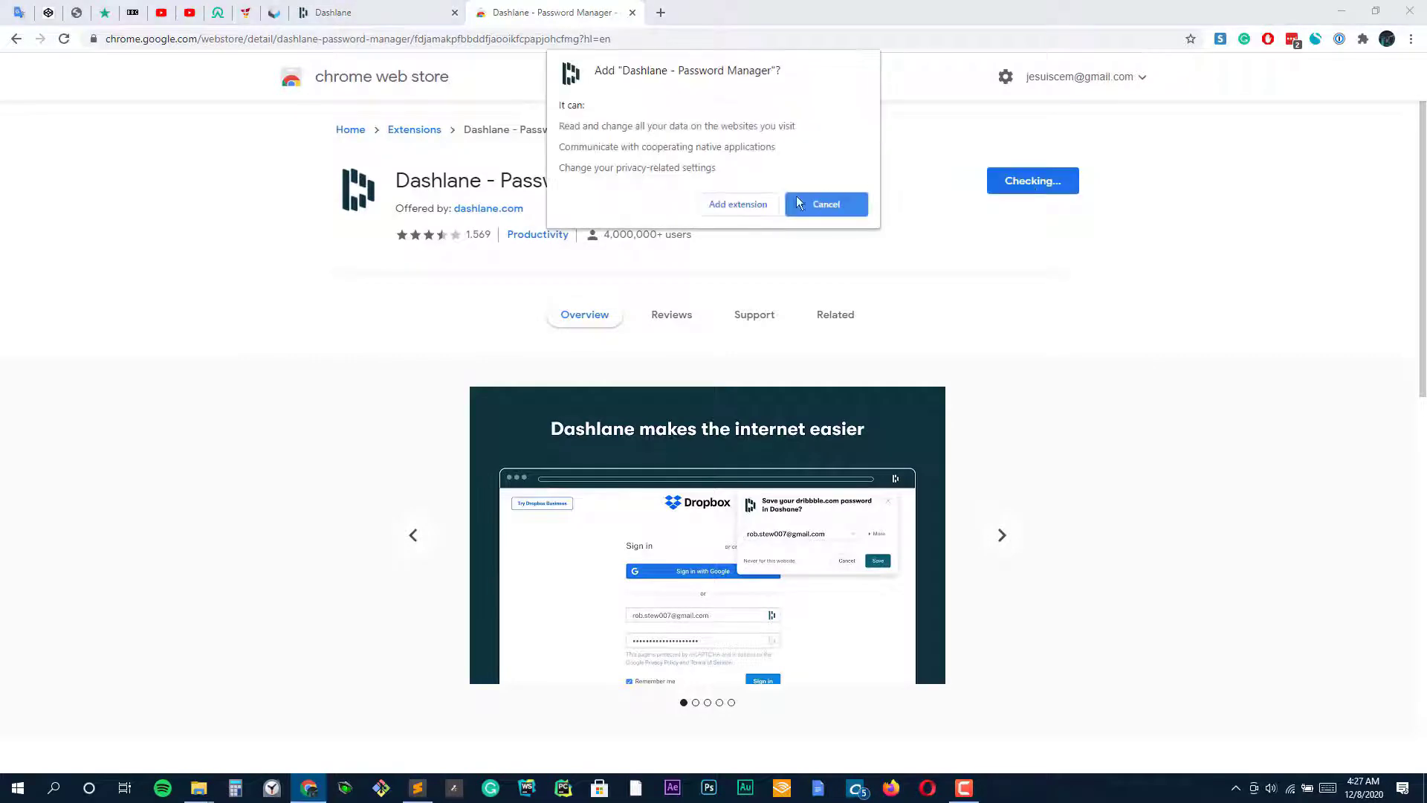
pyautogui.click(824, 204)
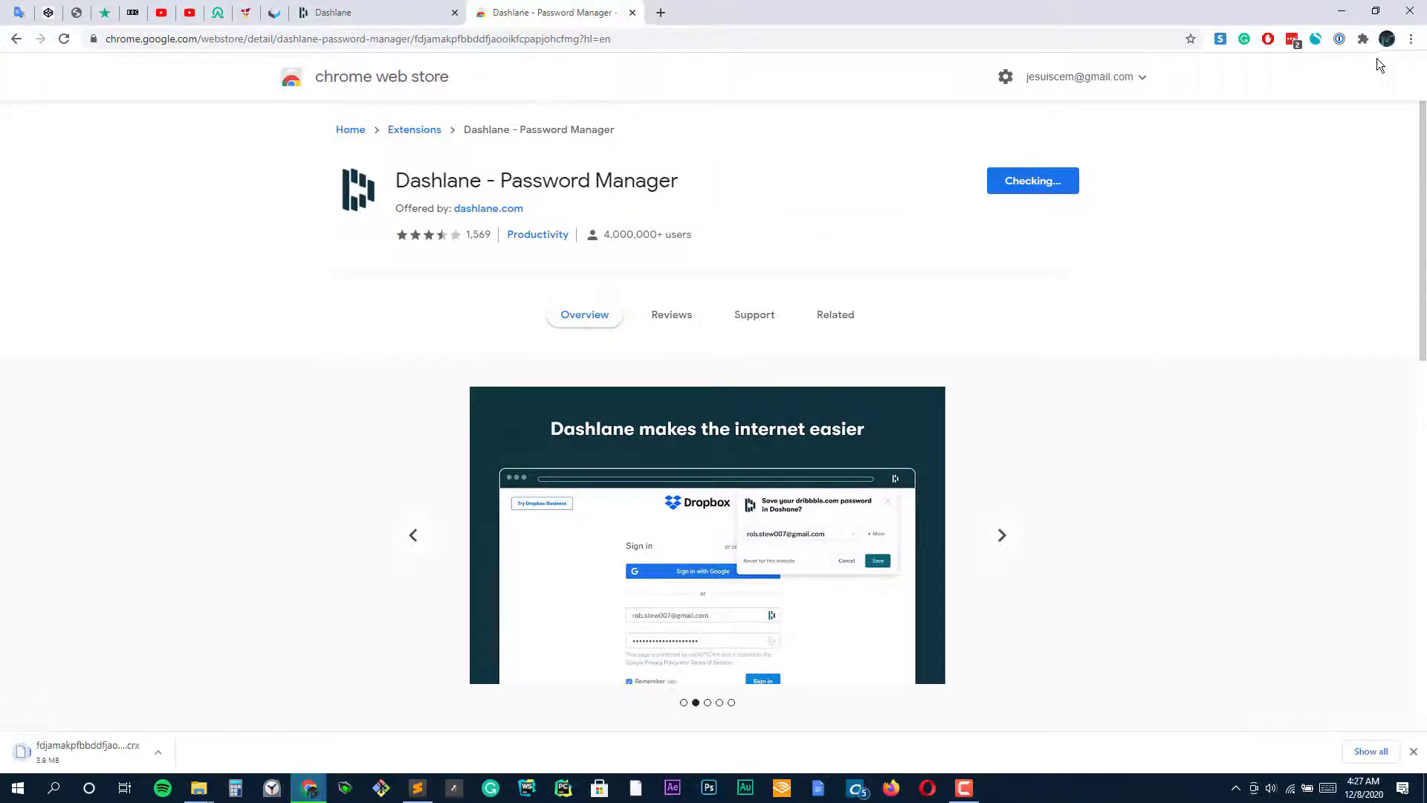
pyautogui.click(1363, 38)
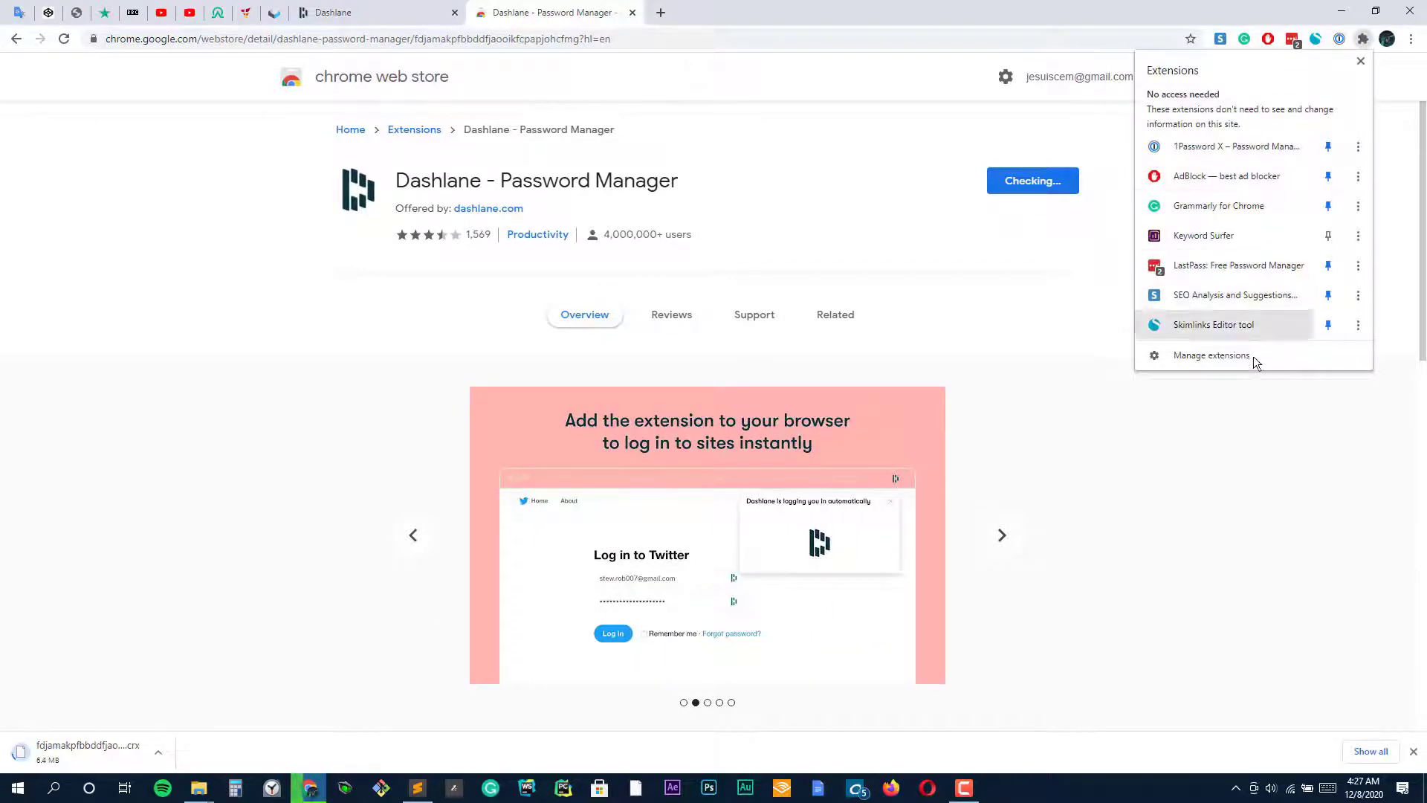
pyautogui.moveTo(1238, 425)
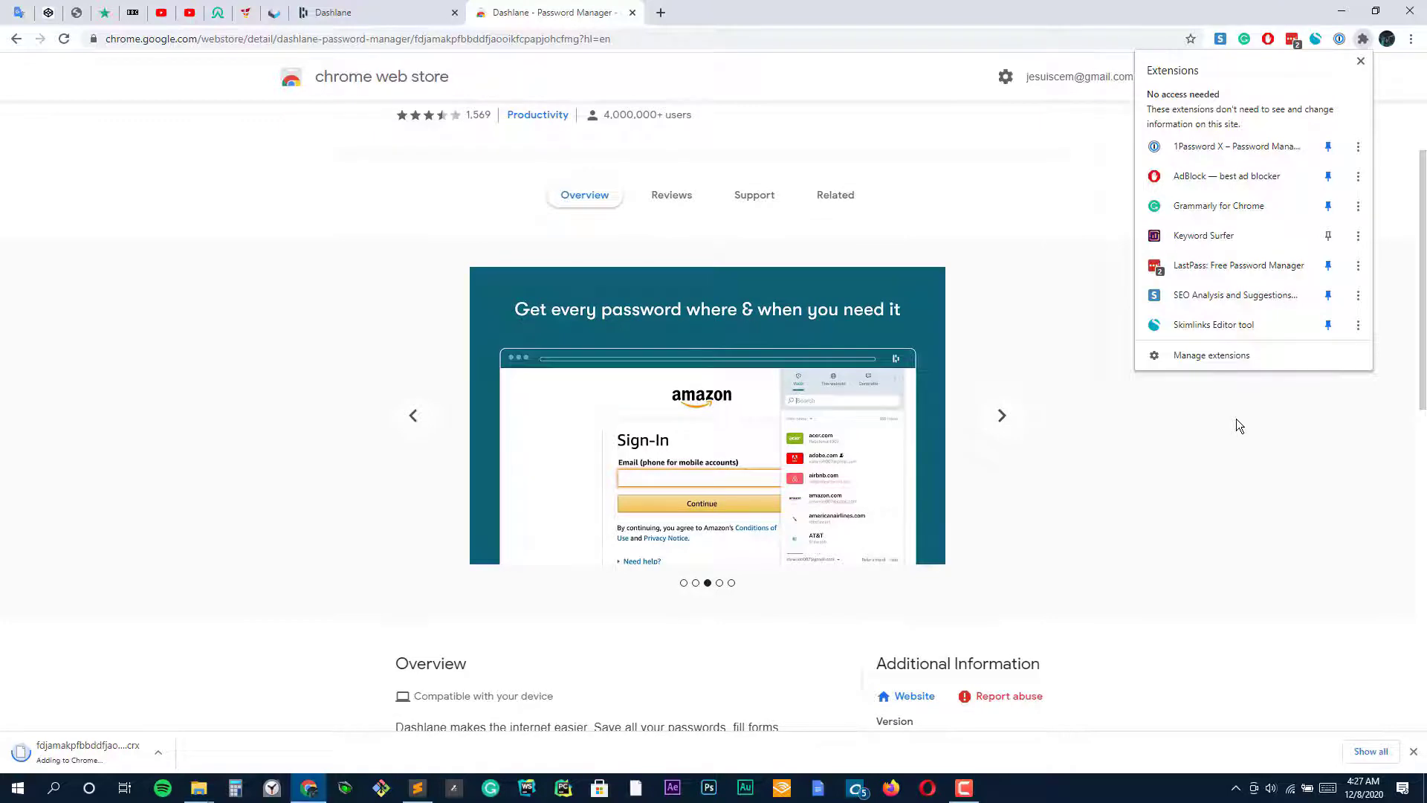
pyautogui.click(1001, 415)
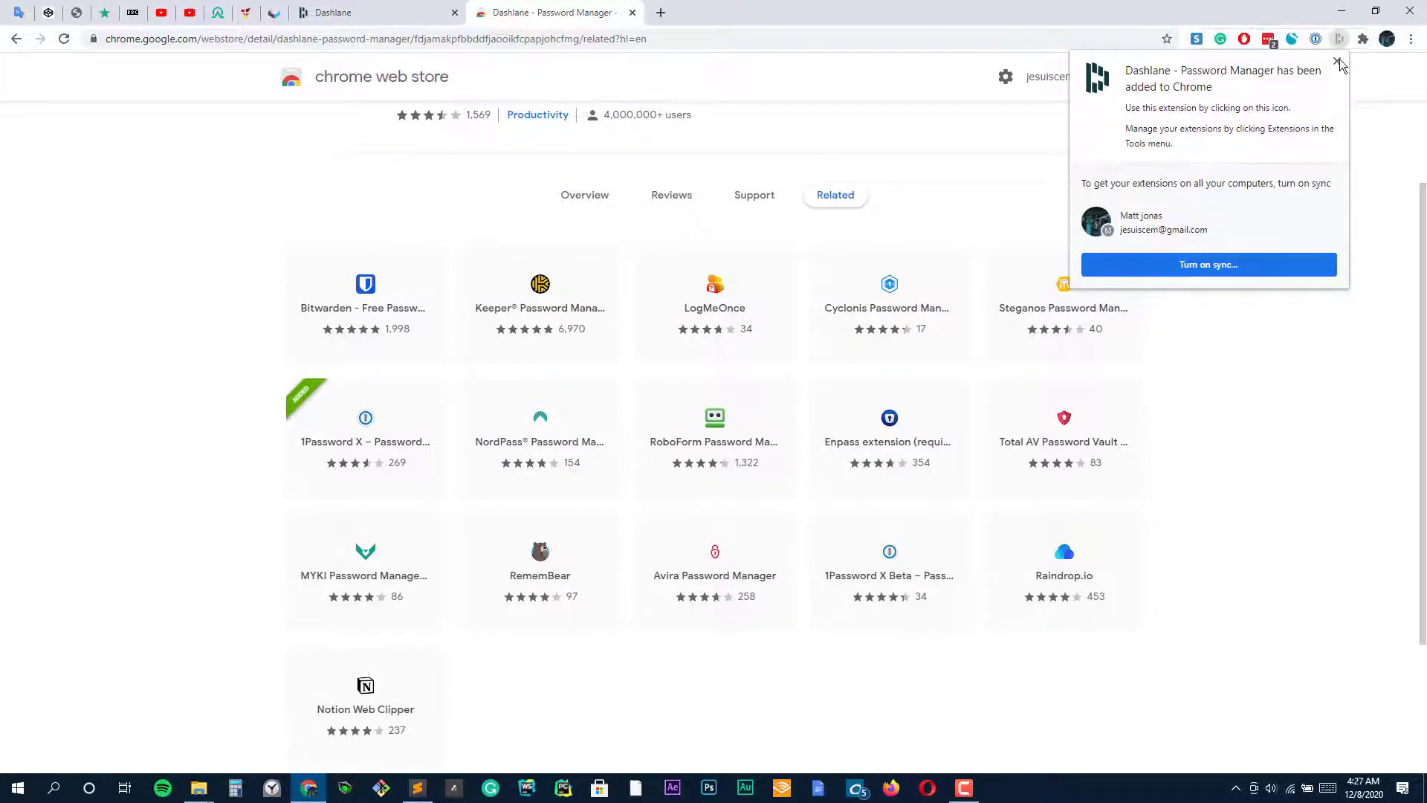
pyautogui.click(1363, 38)
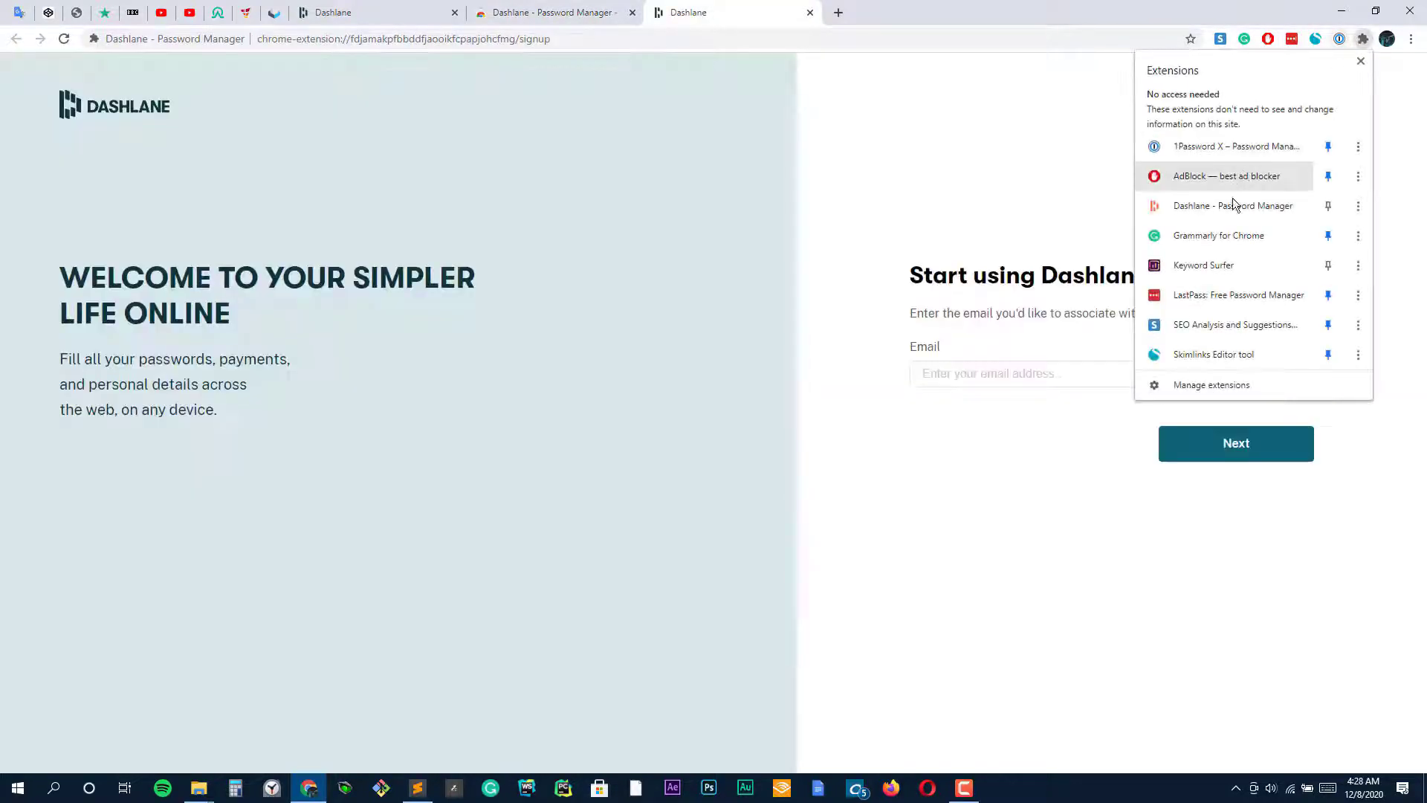
pyautogui.moveTo(1232, 205)
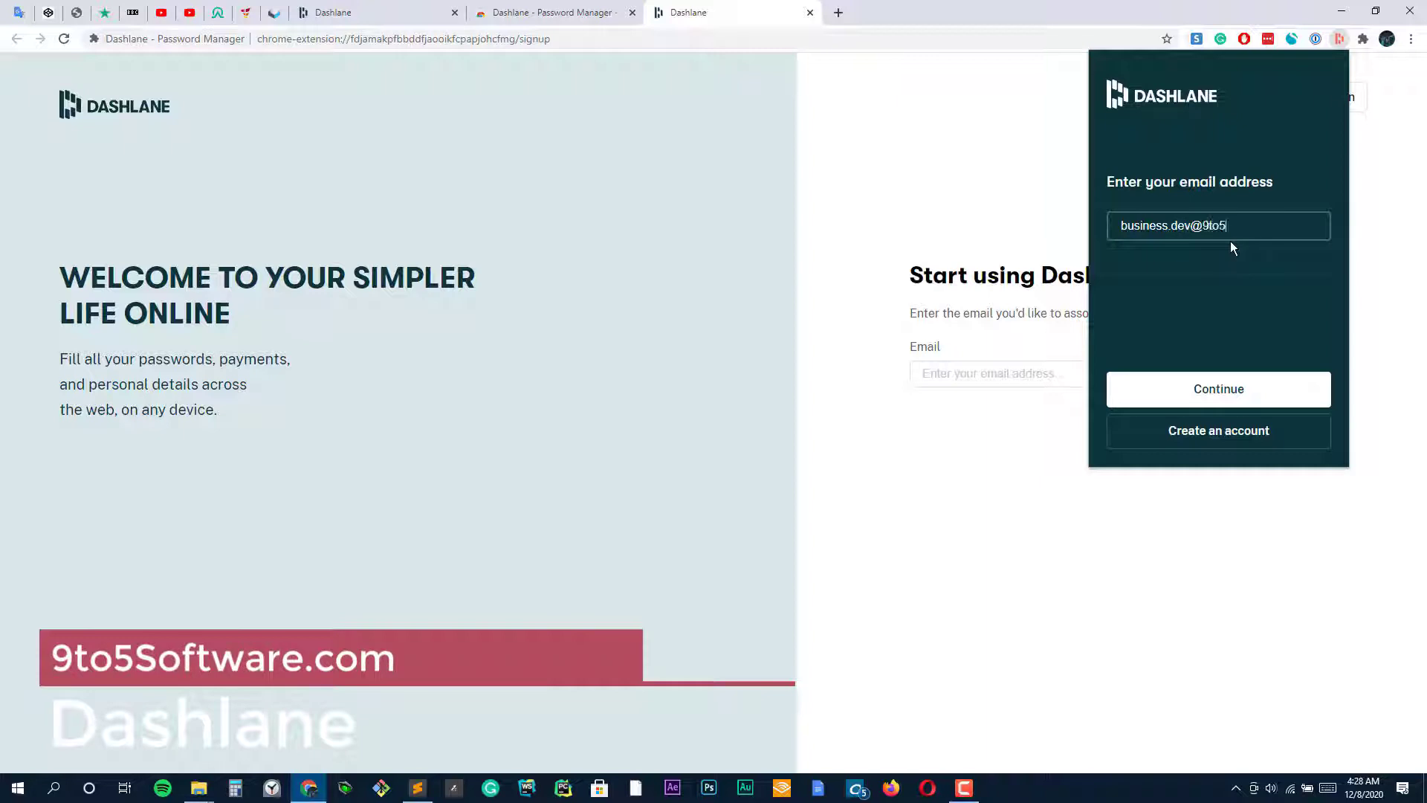
# Step: Continue Dashlane sign-in with the business email and view the 'Here's the code you requested' email
pyautogui.click(1218, 388)
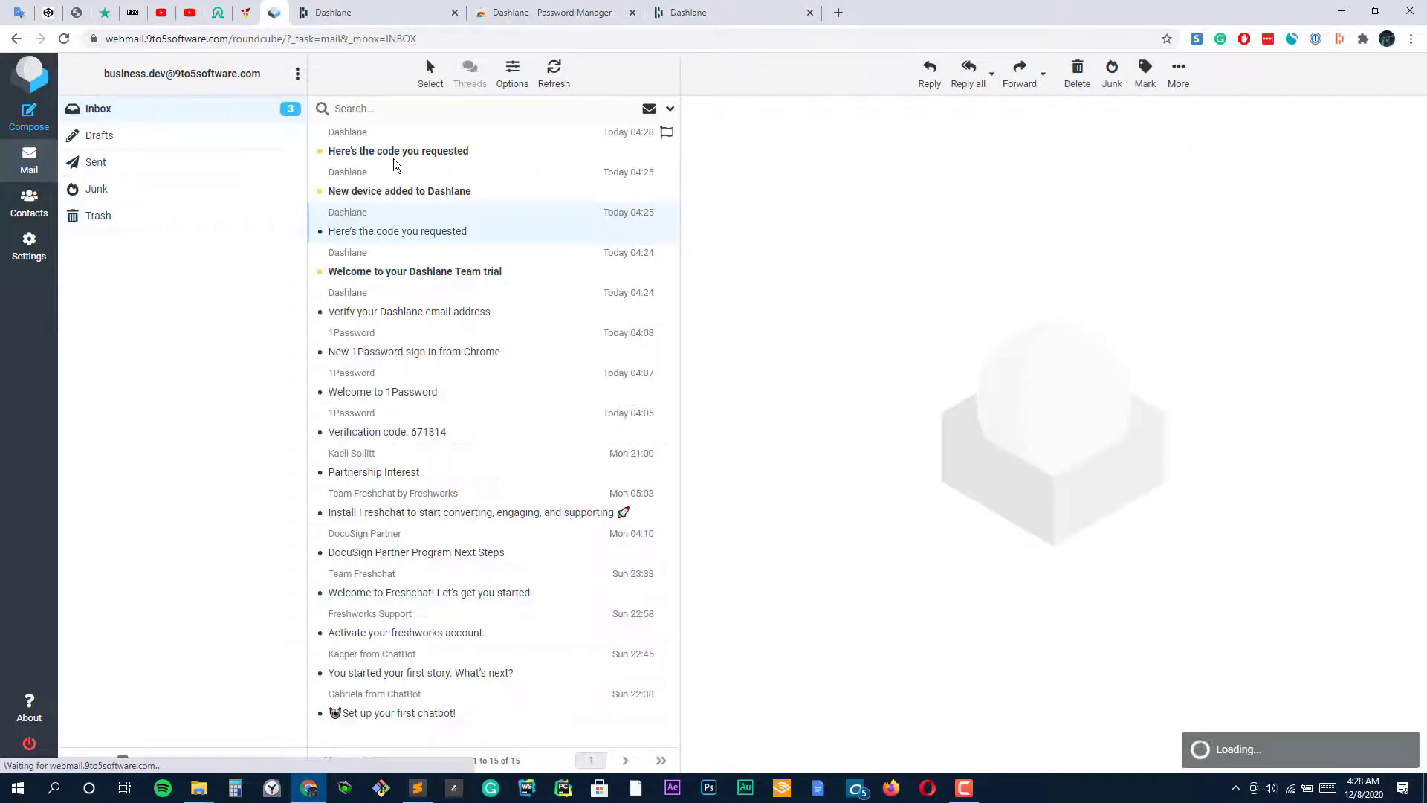
pyautogui.click(398, 150)
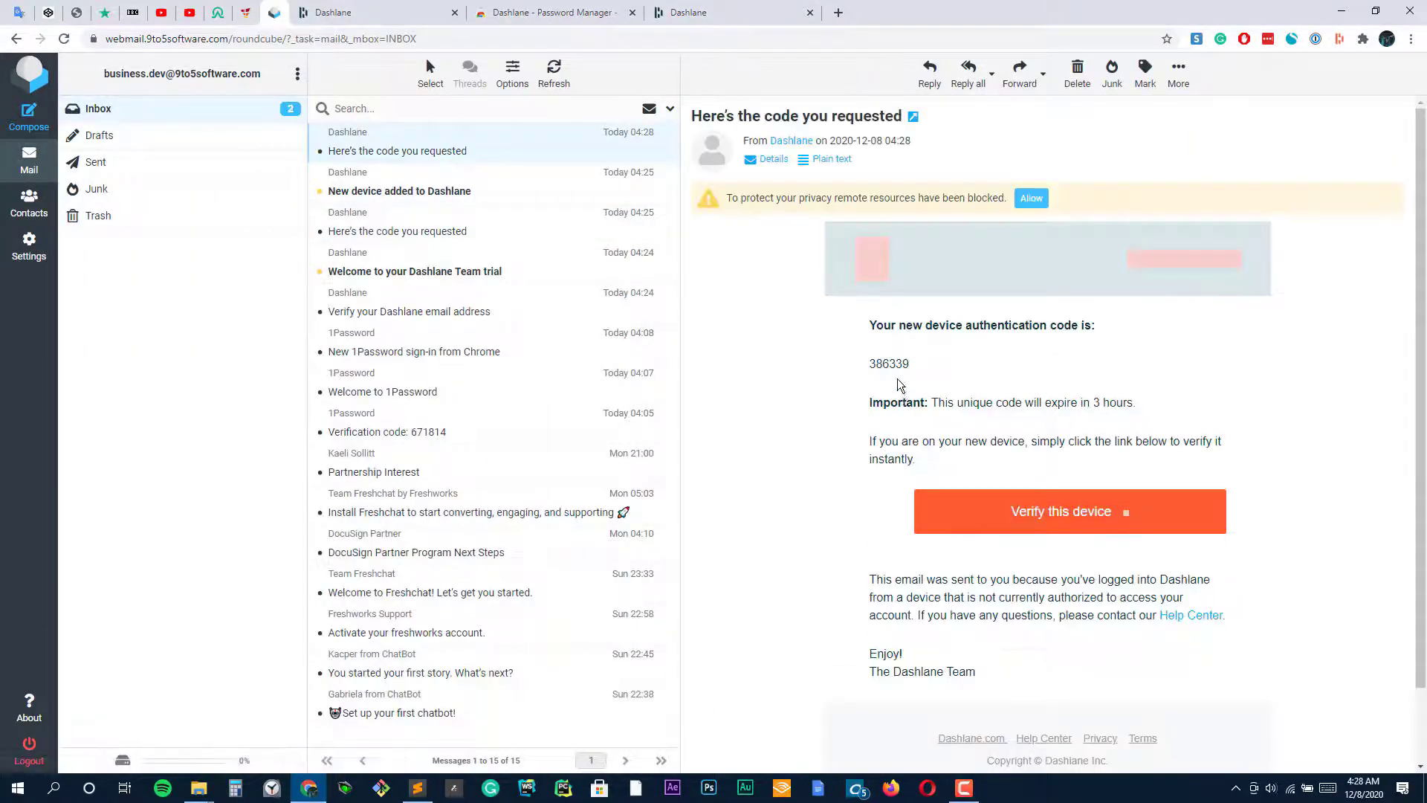
# Step: Return to the Dashlane welcome page and submit the six-digit device verification code in the extension popup
pyautogui.click(733, 12)
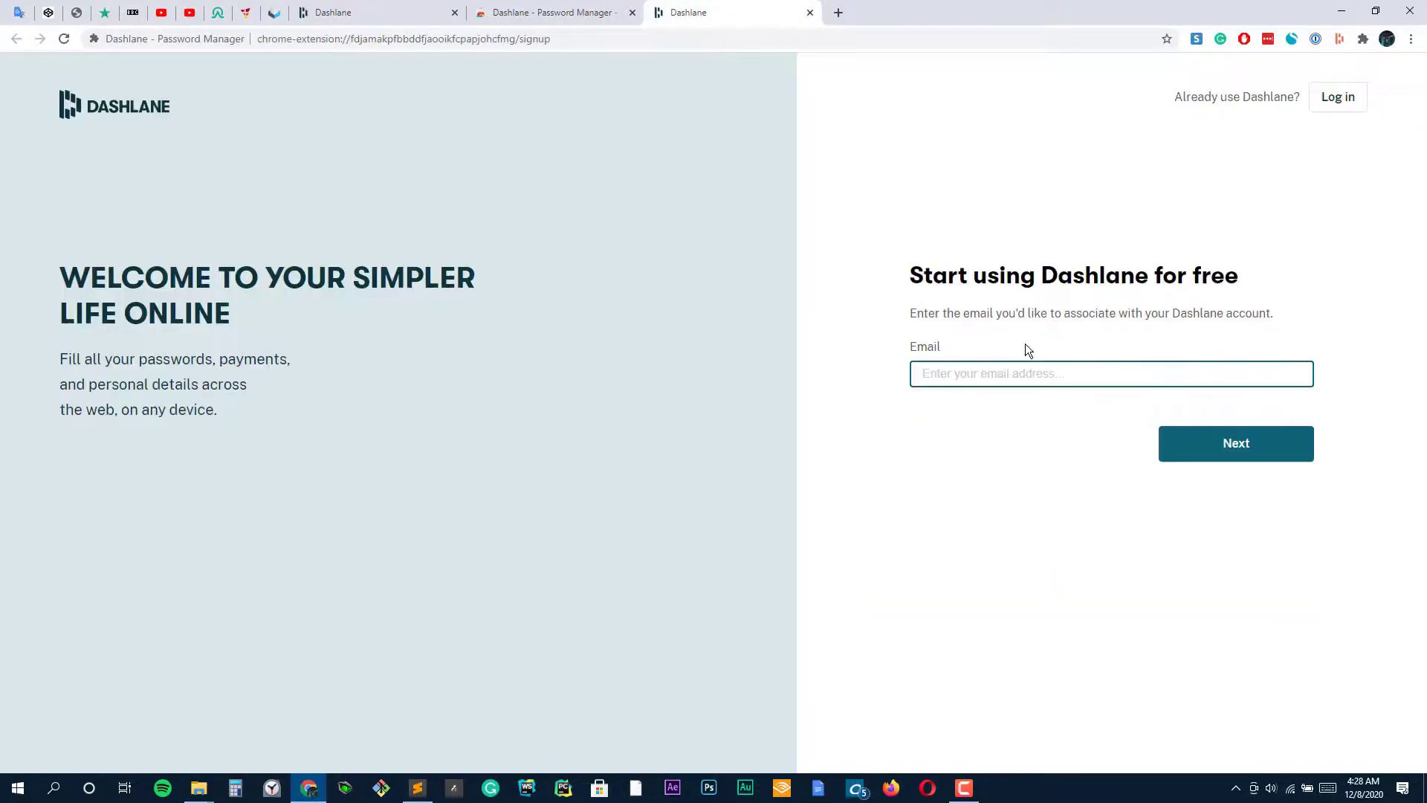
pyautogui.click(550, 12)
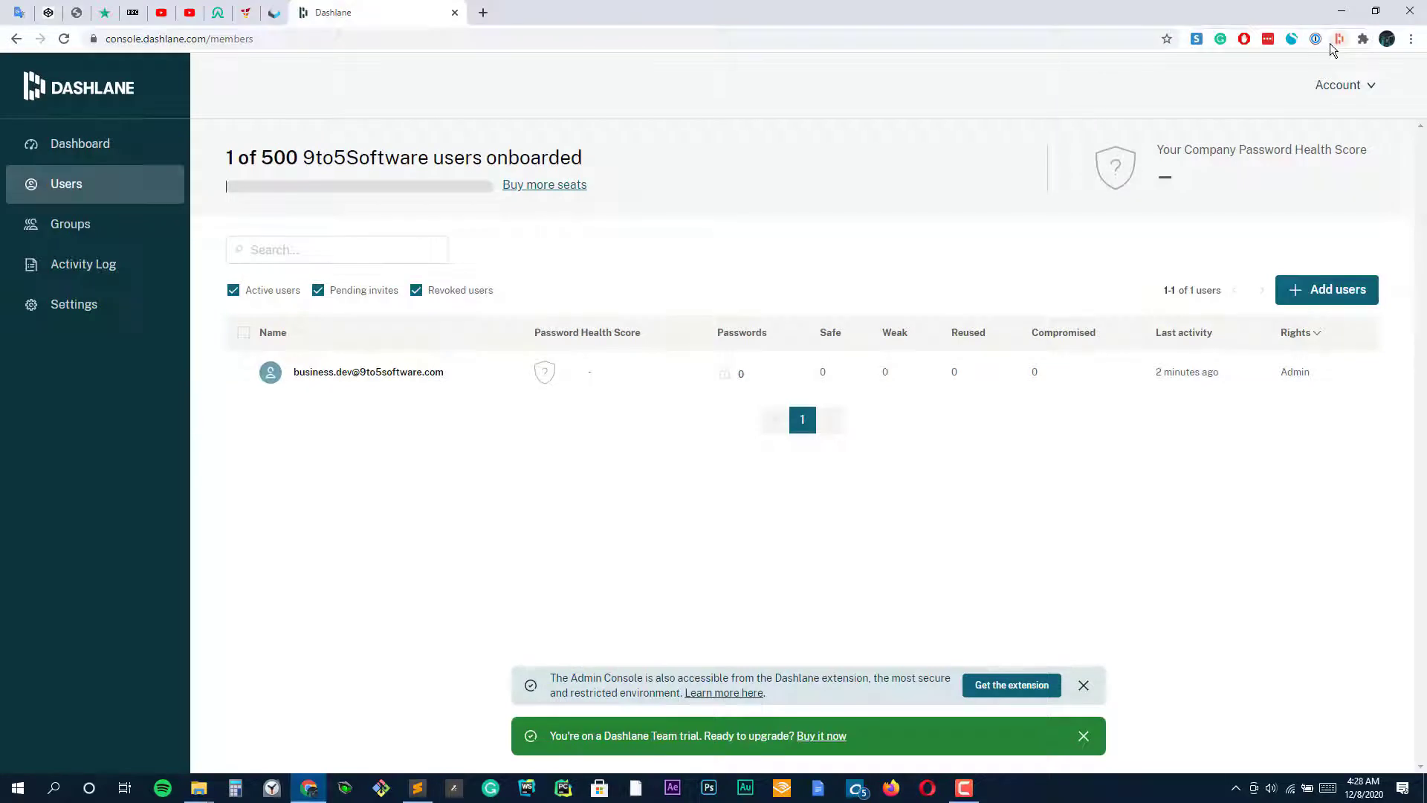
pyautogui.click(1339, 39)
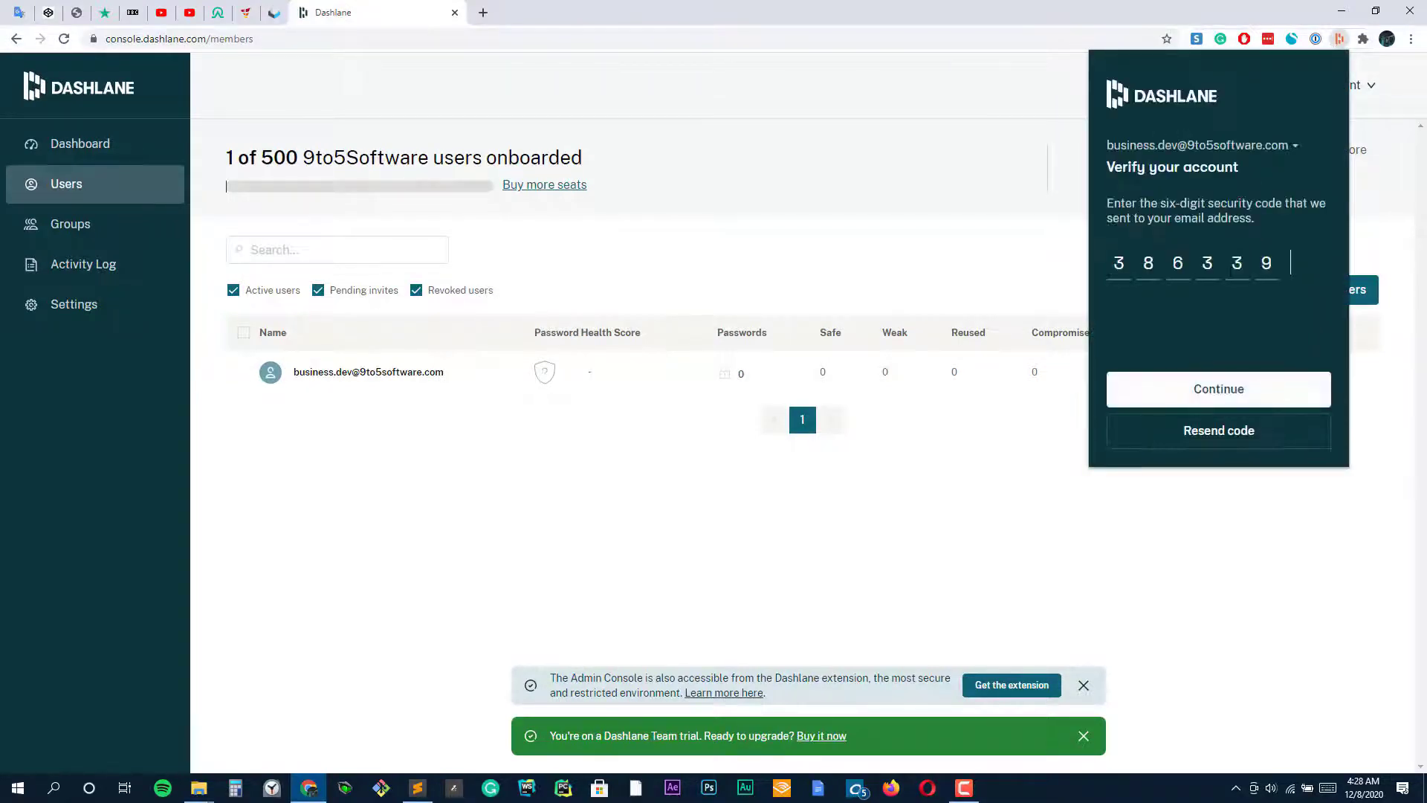
pyautogui.click(1218, 388)
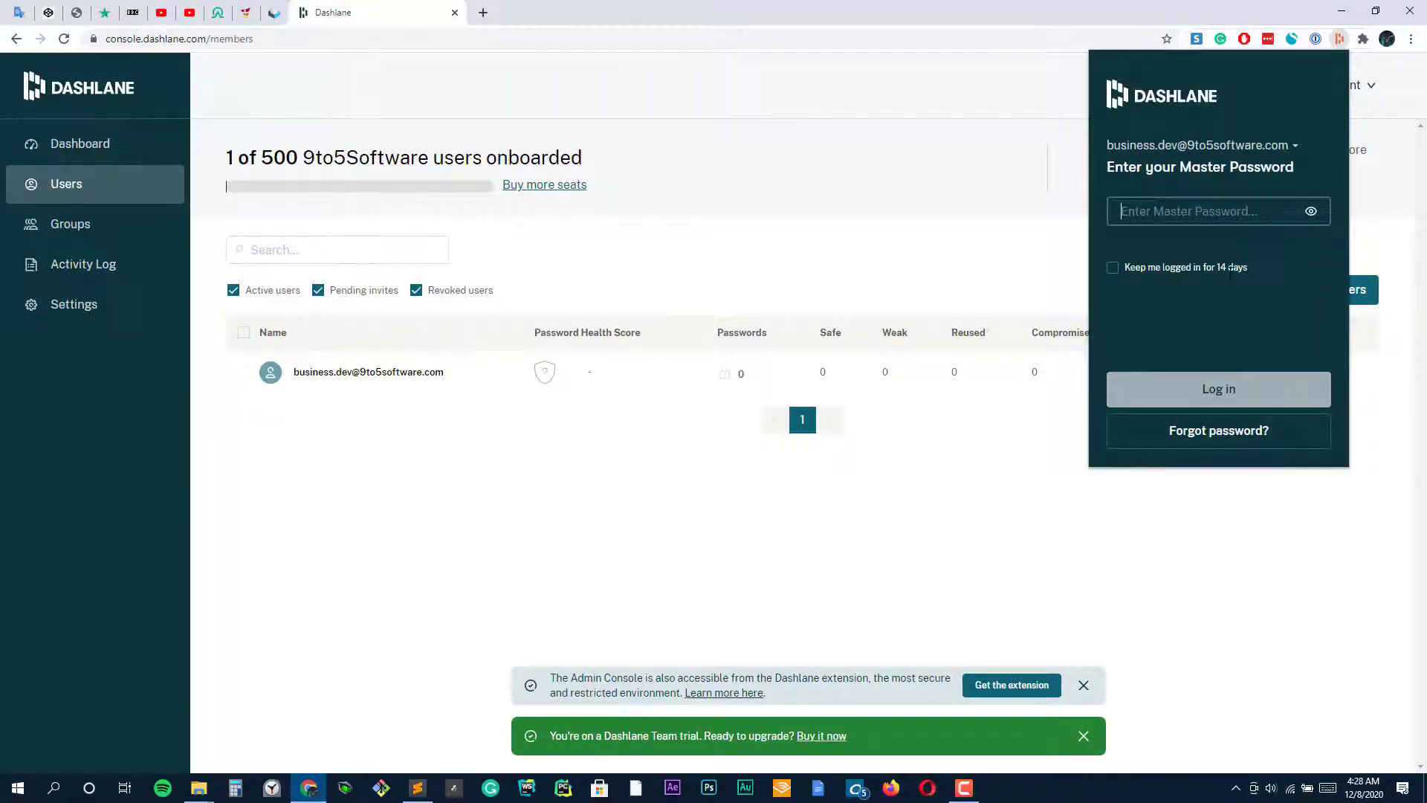
# Step: Log in with the master password and view the empty vault for the current website
pyautogui.write('••••')
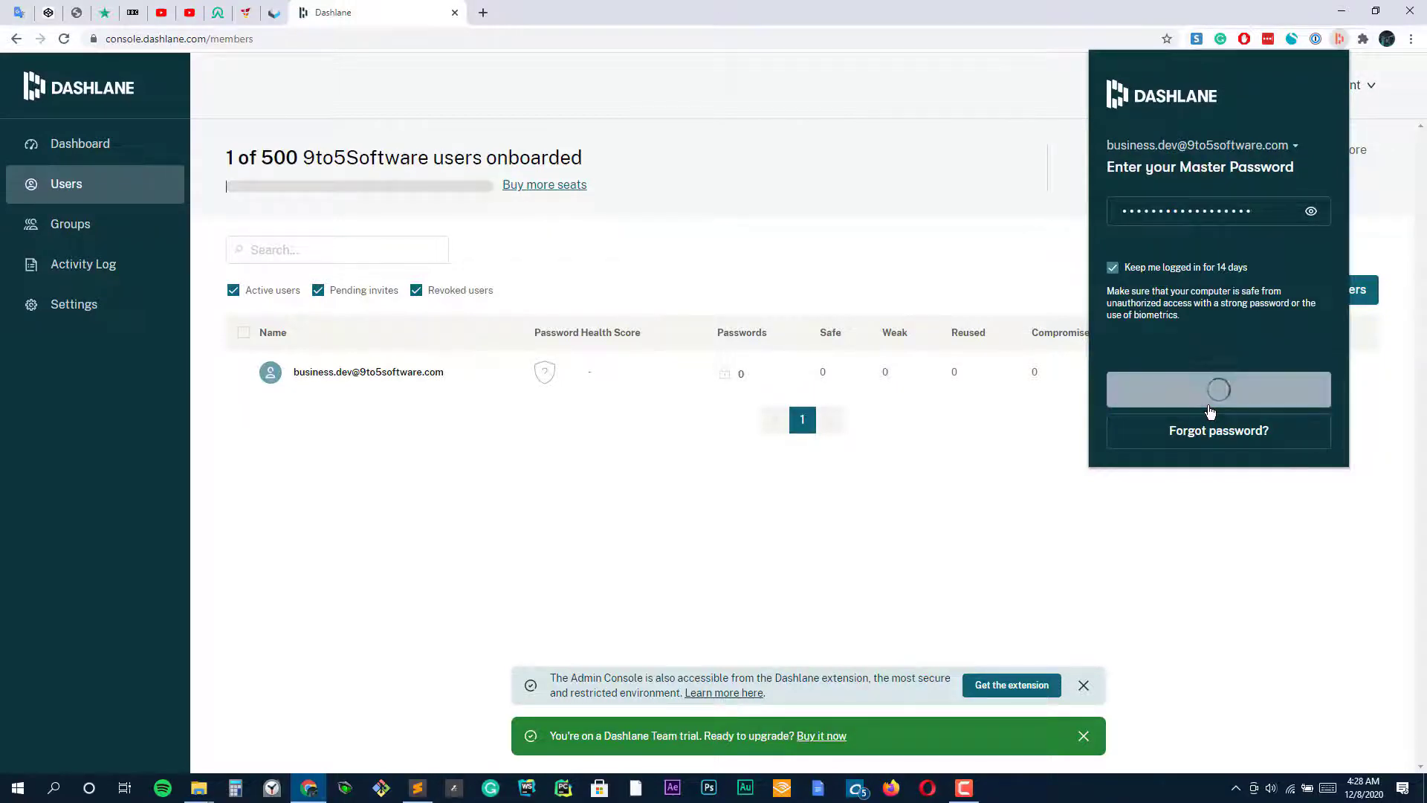
pyautogui.click(1217, 389)
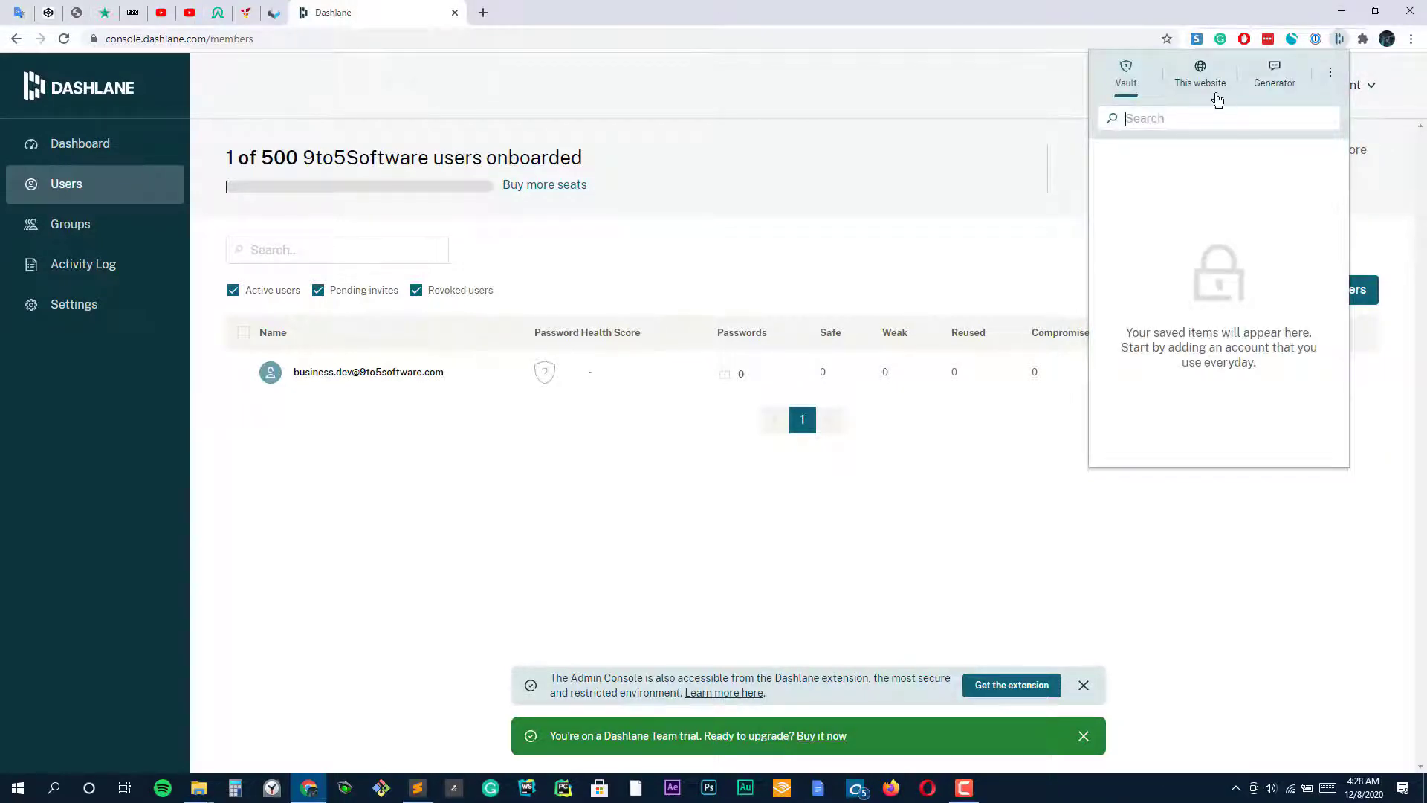
pyautogui.click(1200, 73)
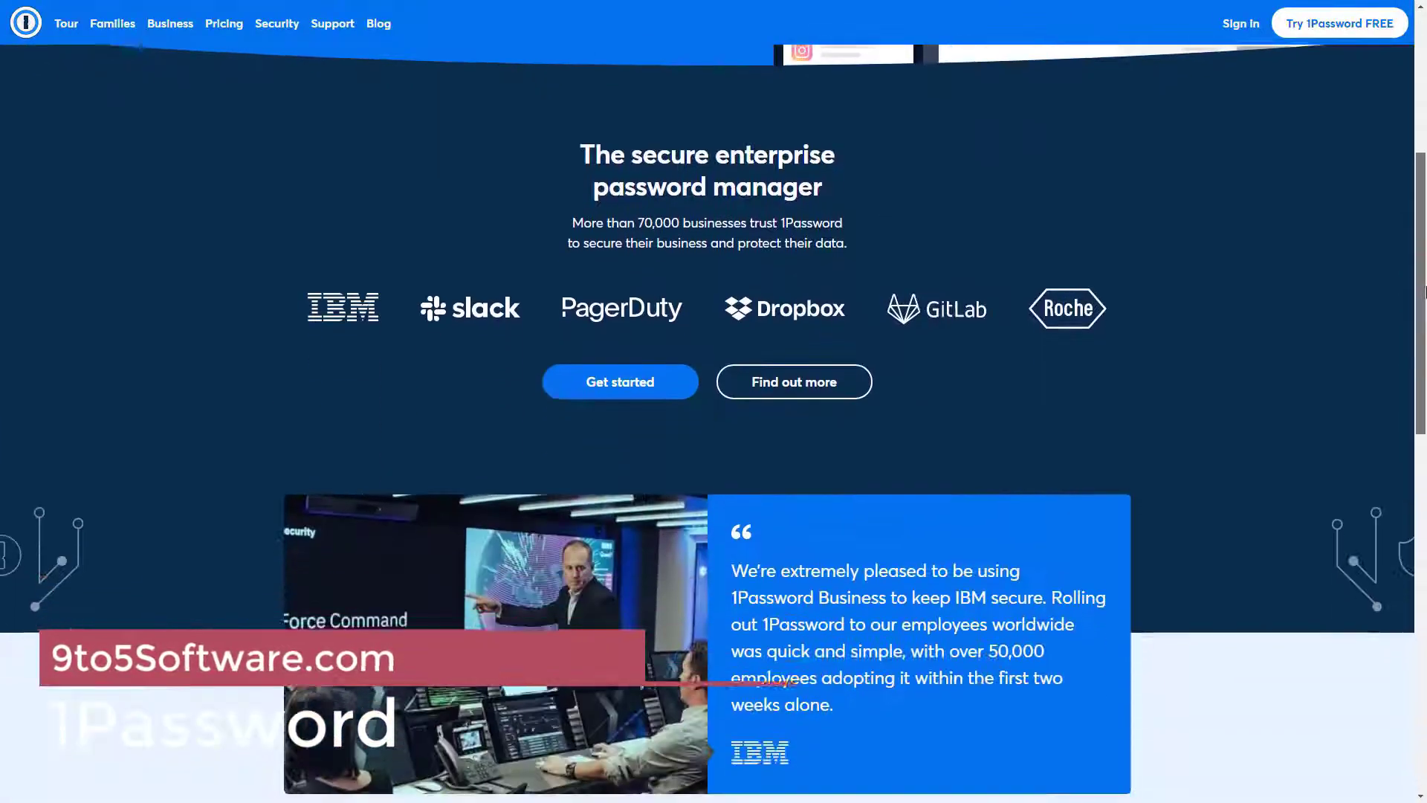
# Step: Browse down the 1Password homepage and switch to the Personal & Family pricing plans
pyautogui.scroll(-3)
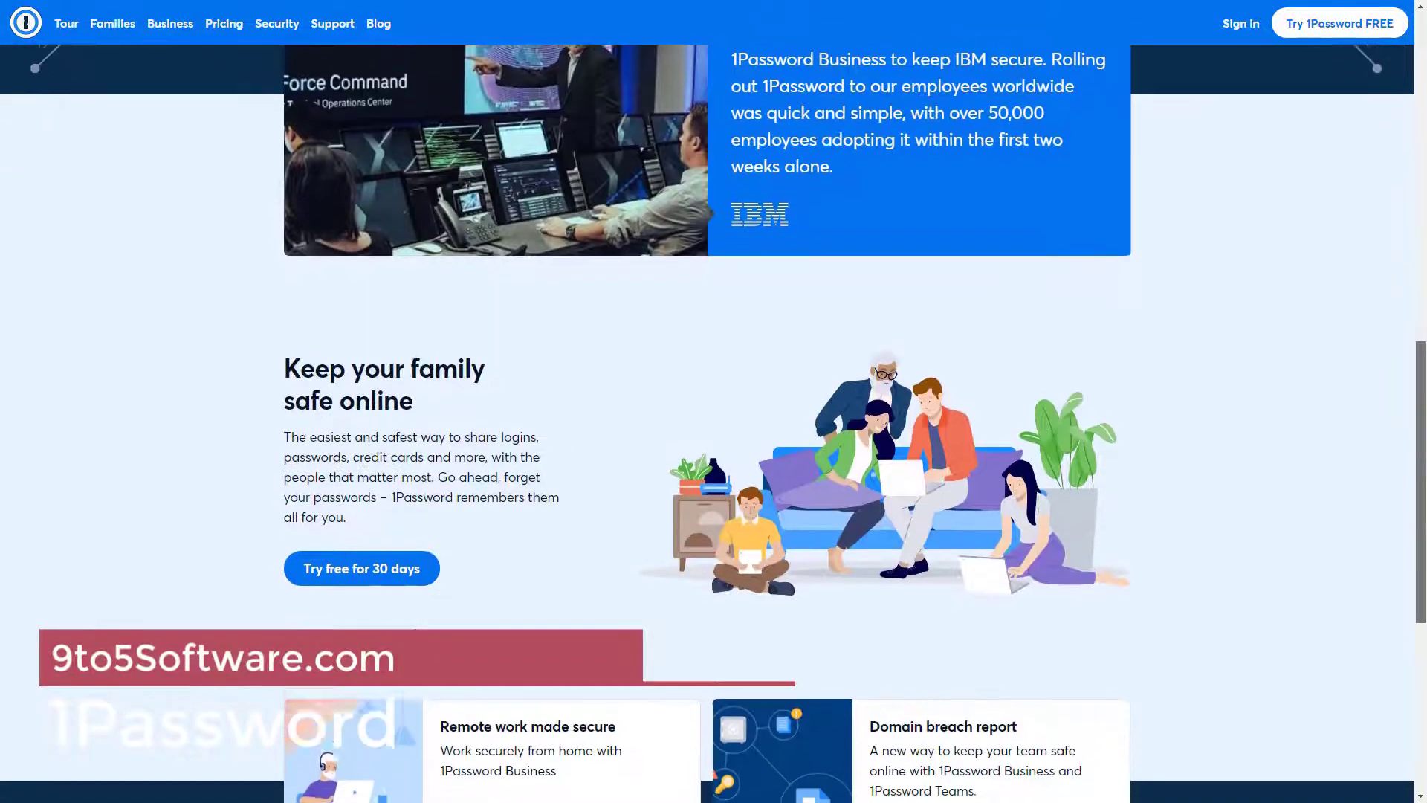
pyautogui.scroll(-3)
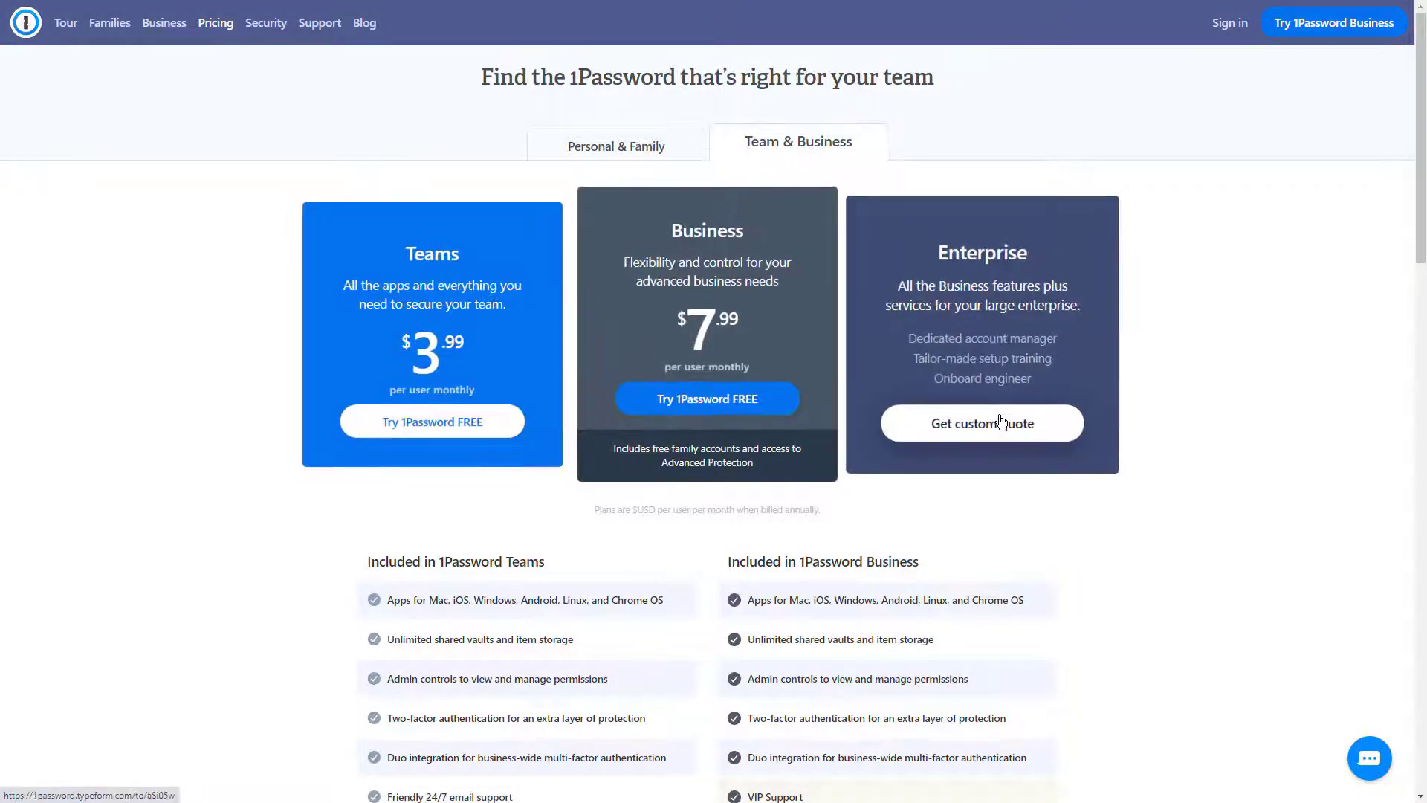
pyautogui.click(615, 142)
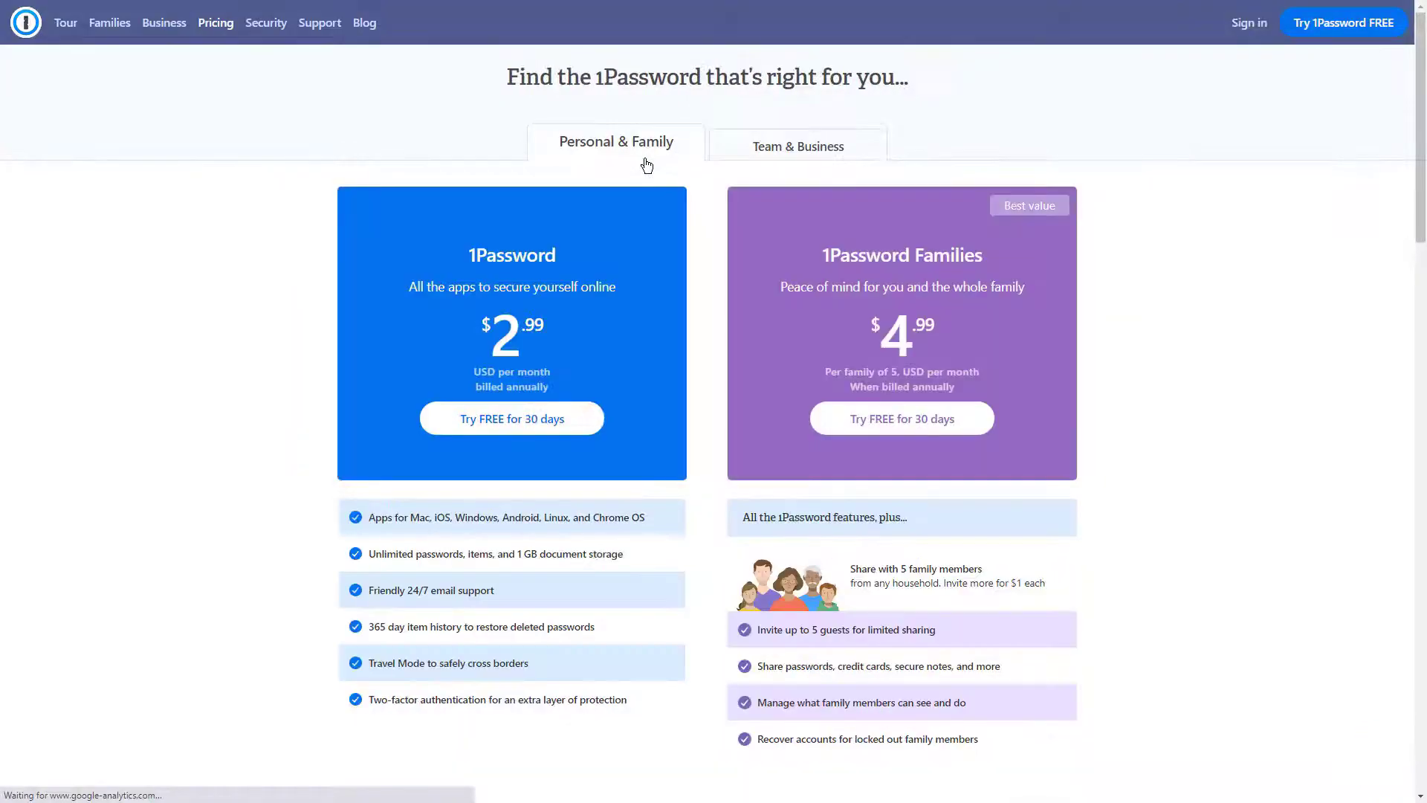
# Step: Scroll past the Trustpilot reviews to the 1Password and 1Password Families pricing cards and footer
pyautogui.scroll(-3)
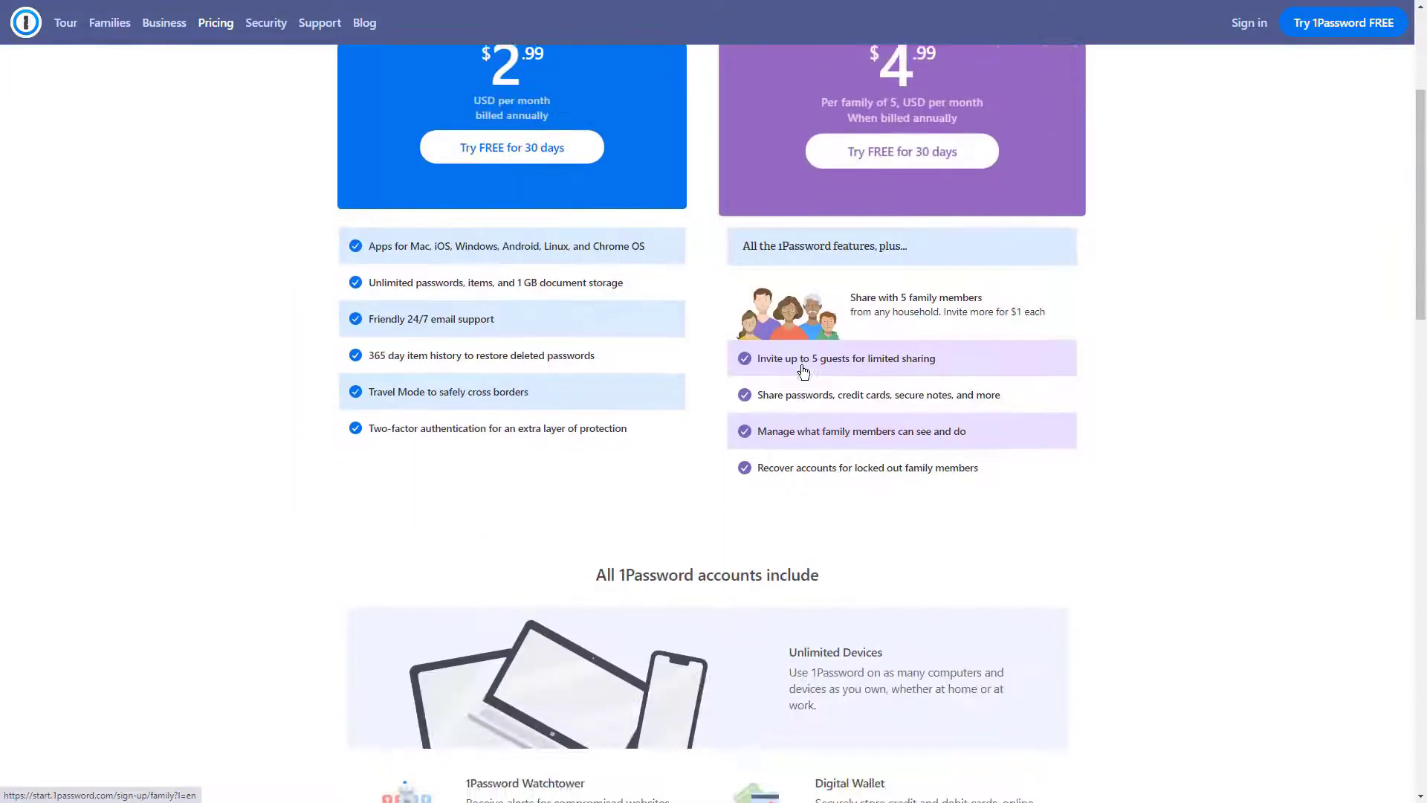
pyautogui.scroll(-3)
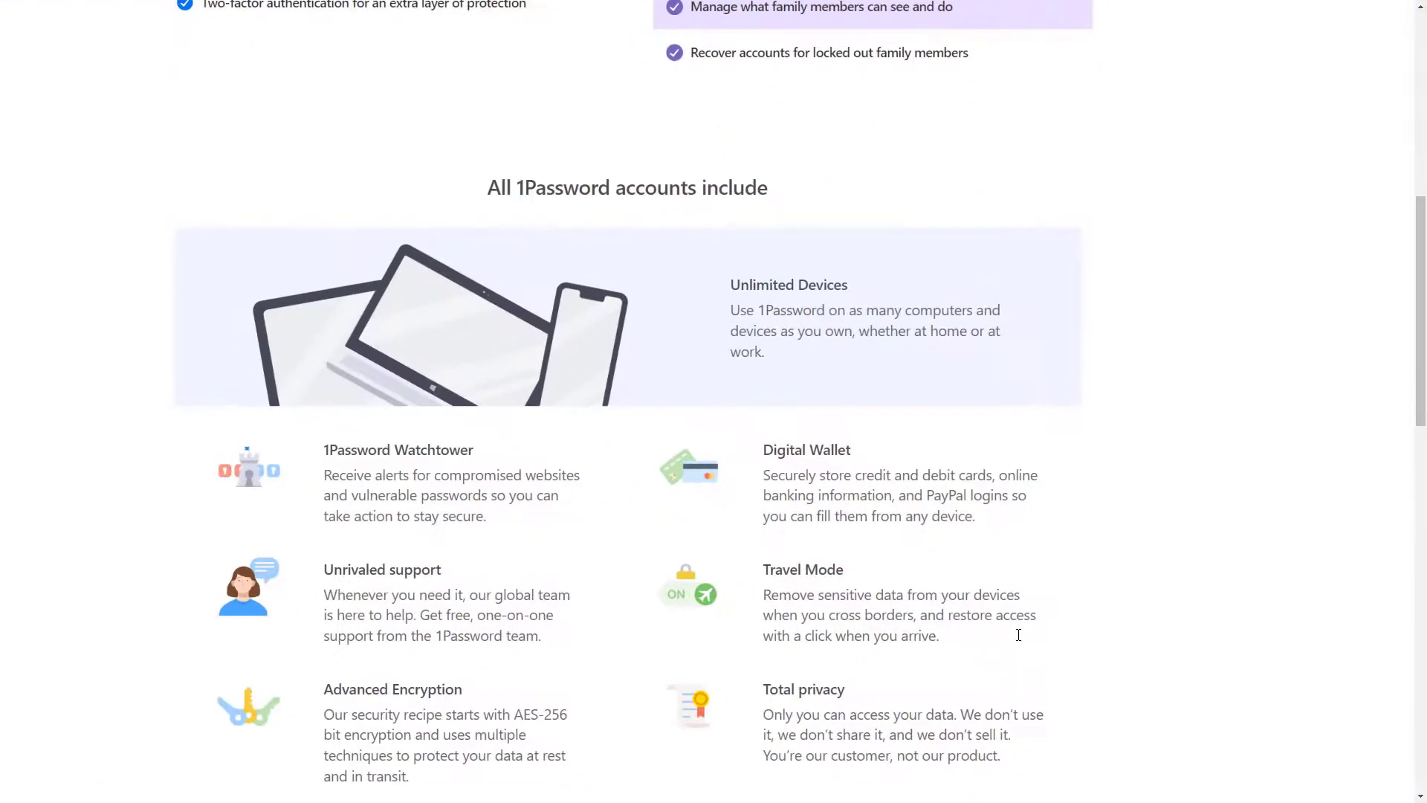
pyautogui.scroll(-3)
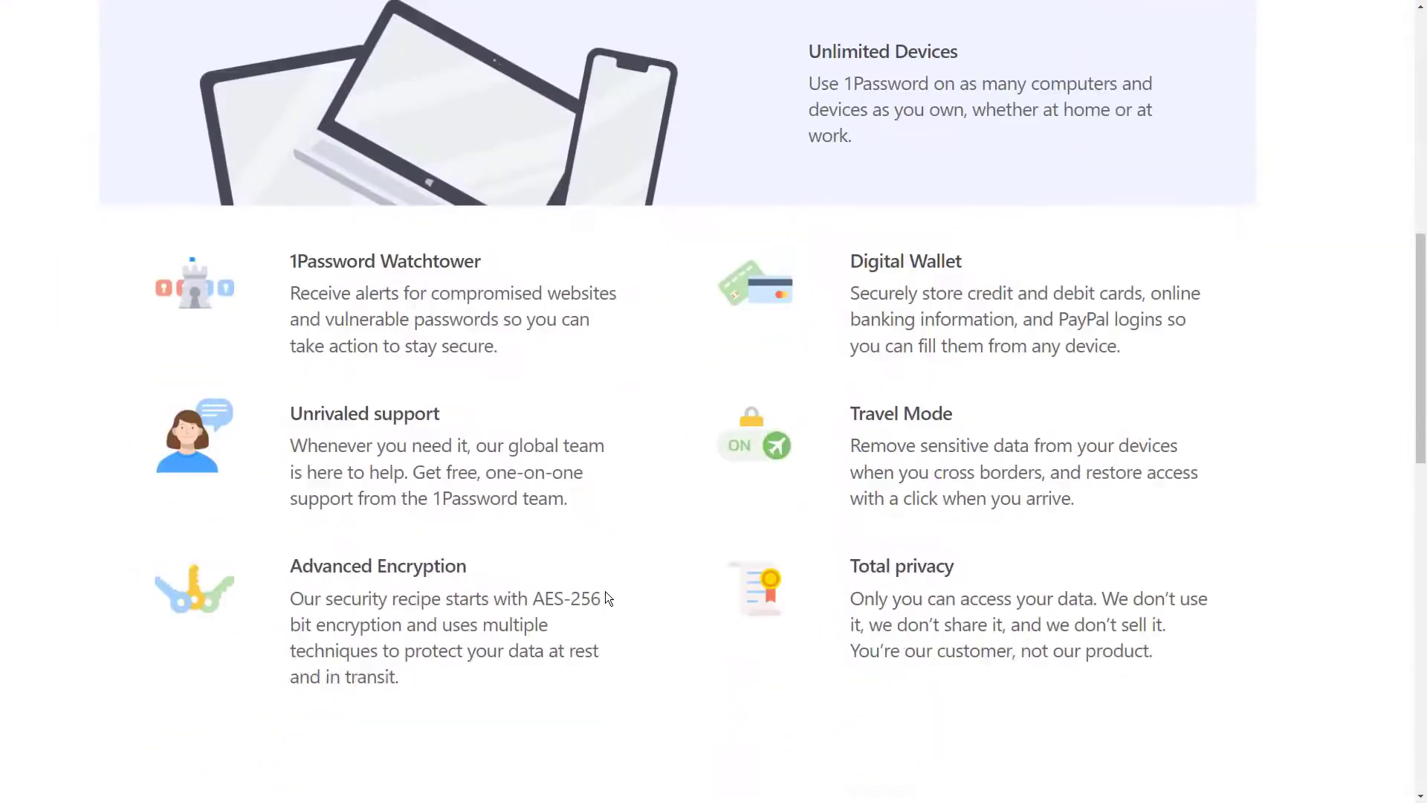
pyautogui.scroll(-3)
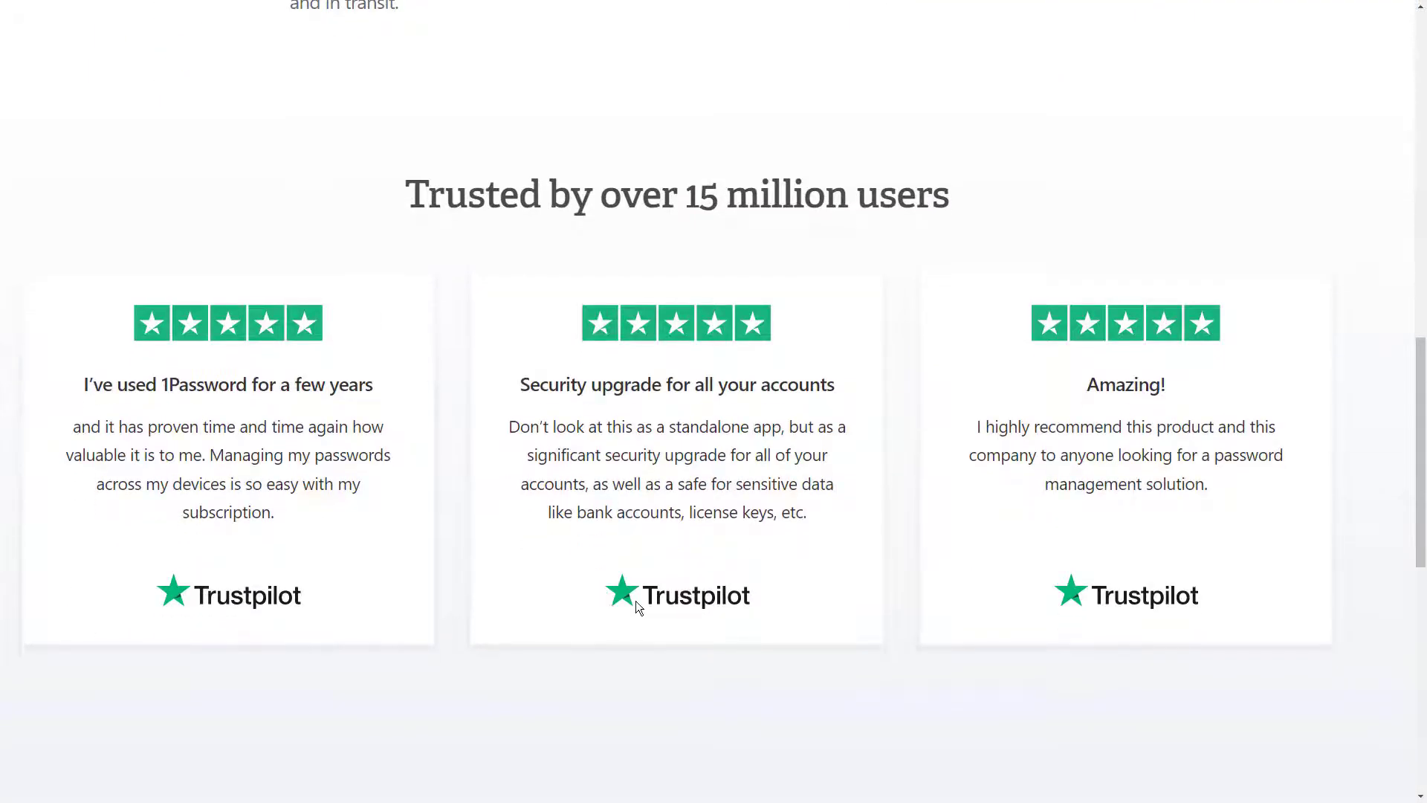
pyautogui.scroll(-3)
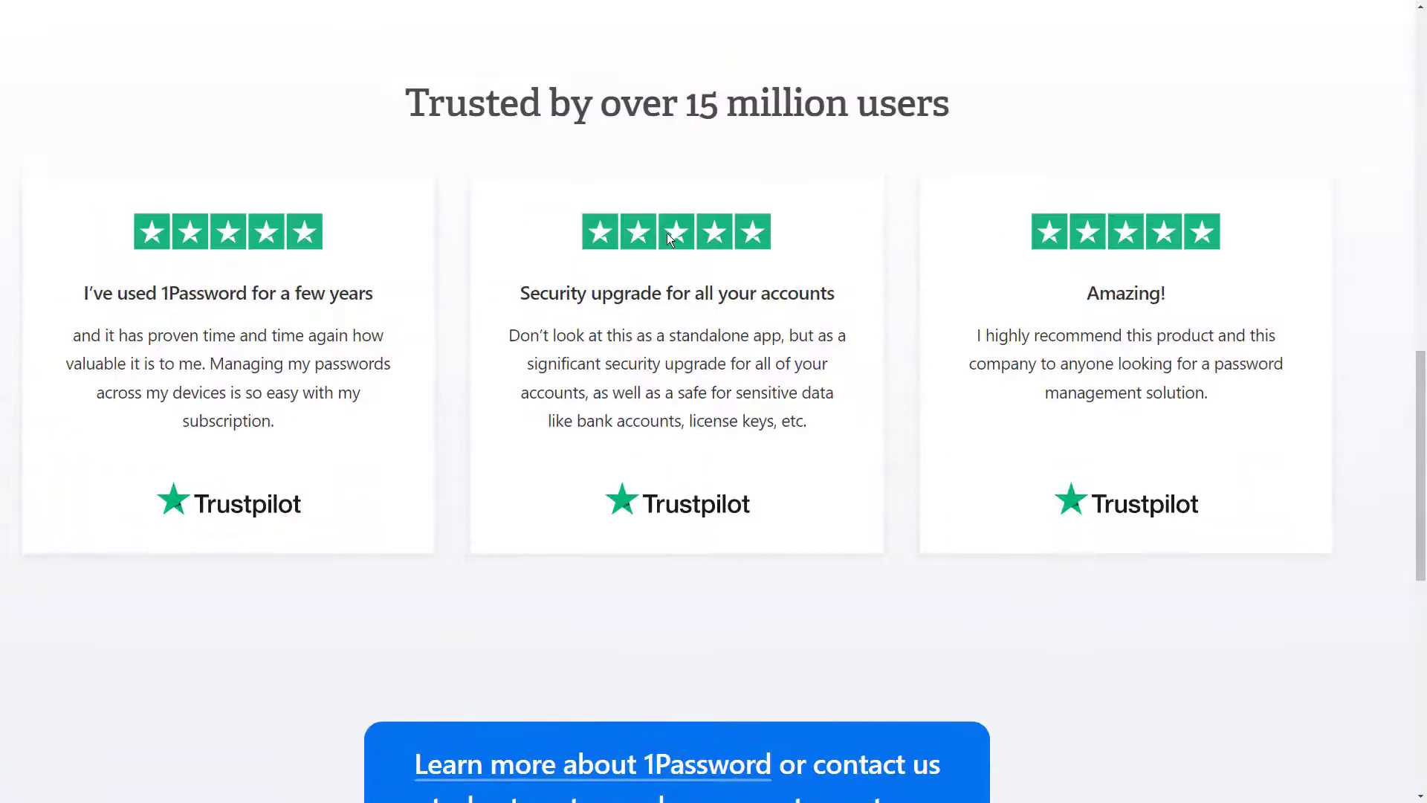
pyautogui.scroll(-3)
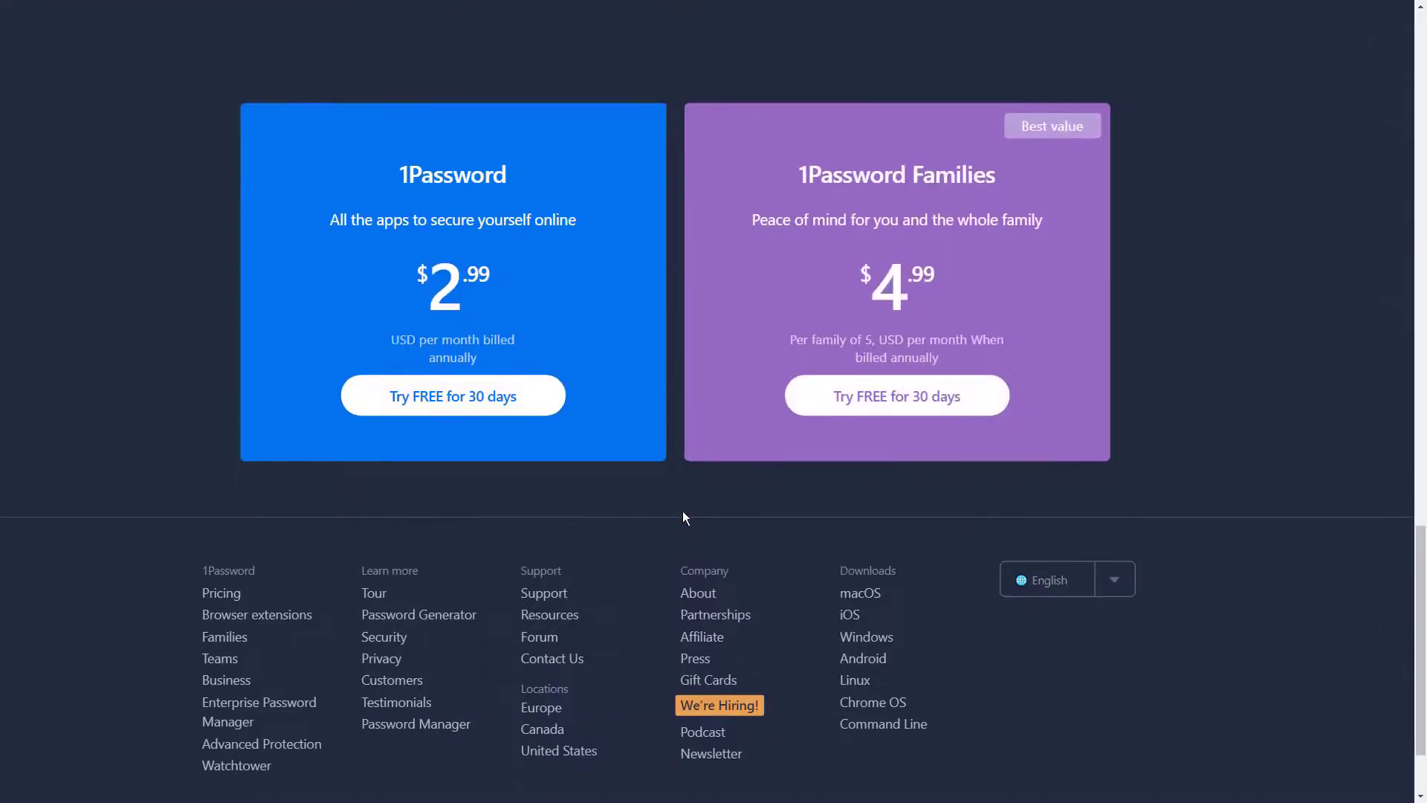
pyautogui.click(896, 429)
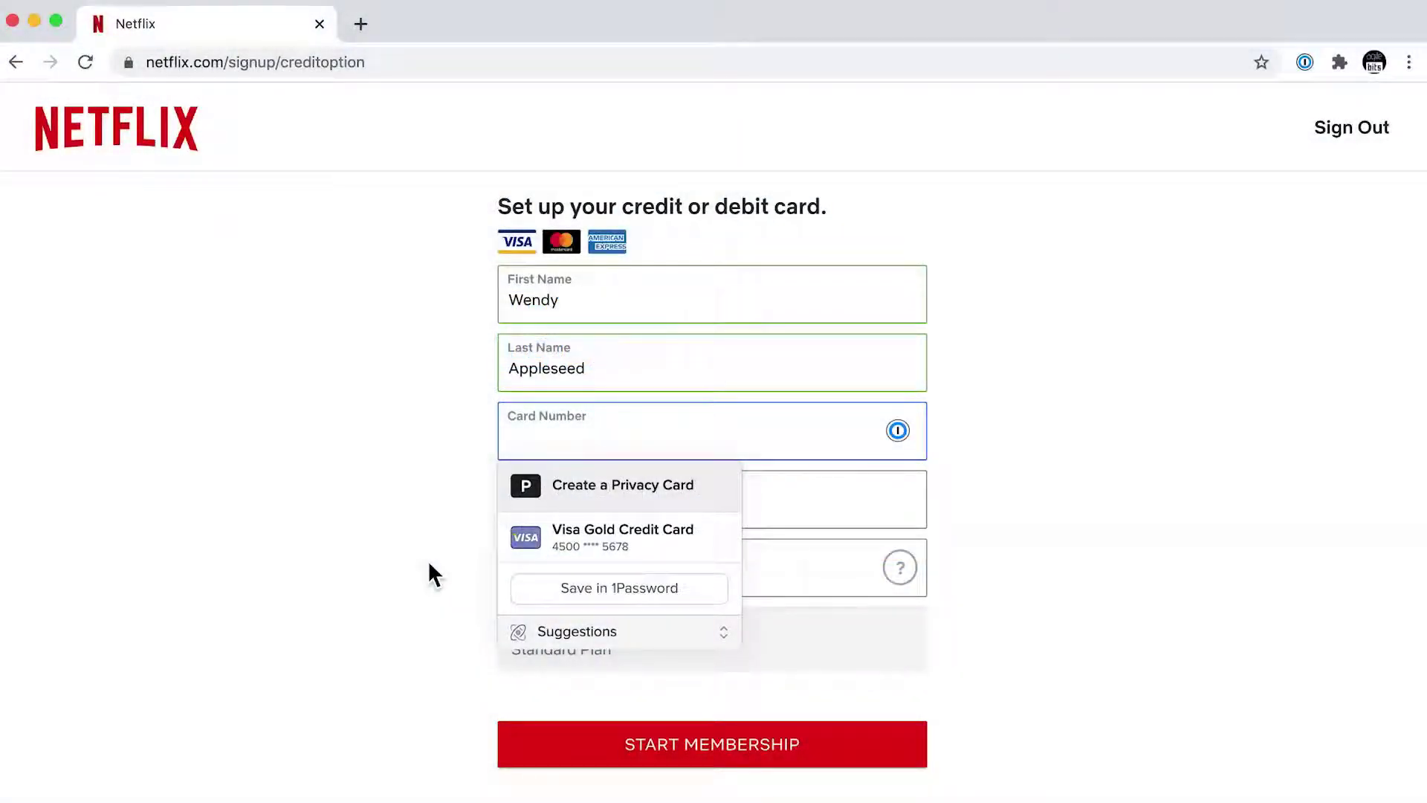
# Step: Create a privacy card named 'Netflix car' with a $12.99 monthly spending limit and fill the payment form
pyautogui.click(623, 484)
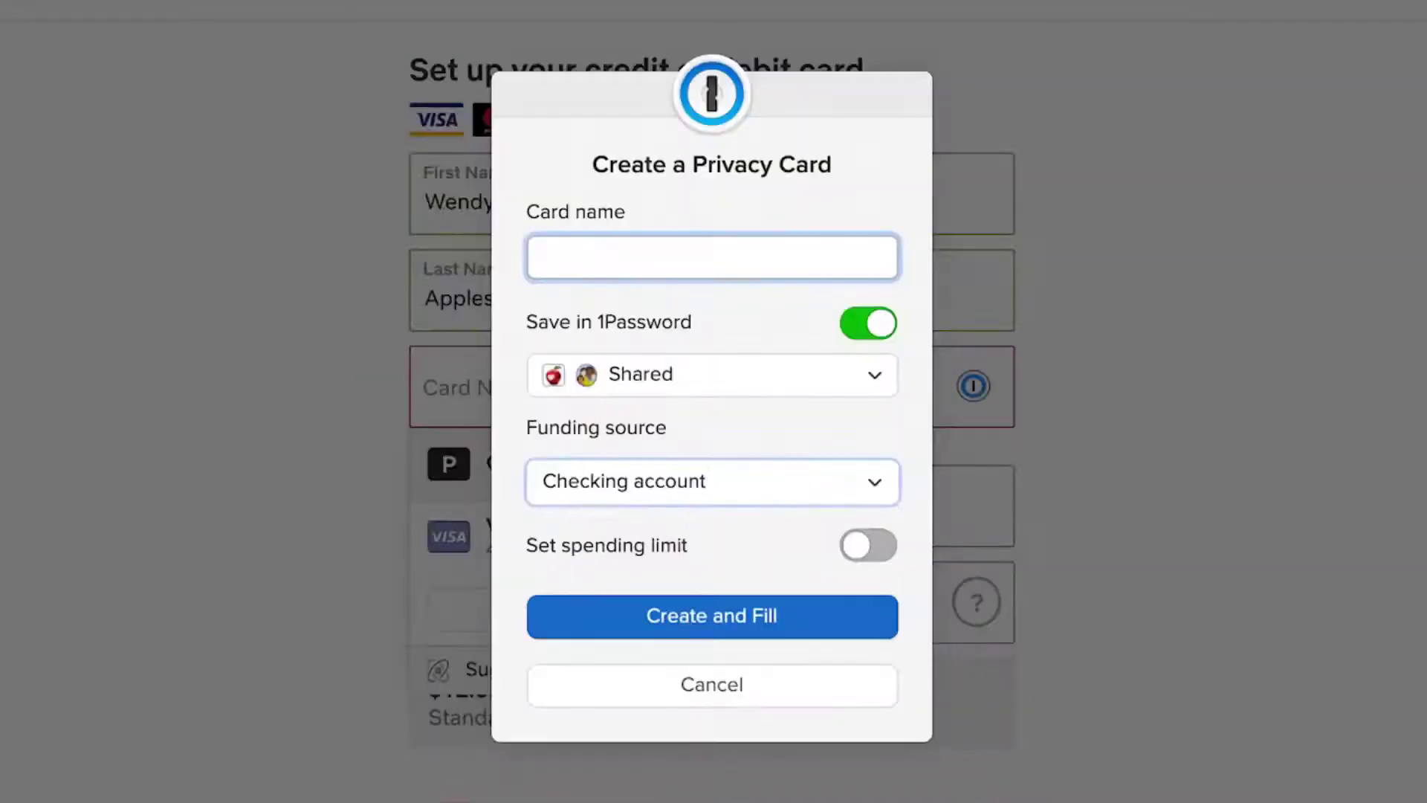
pyautogui.write('Netflix card')
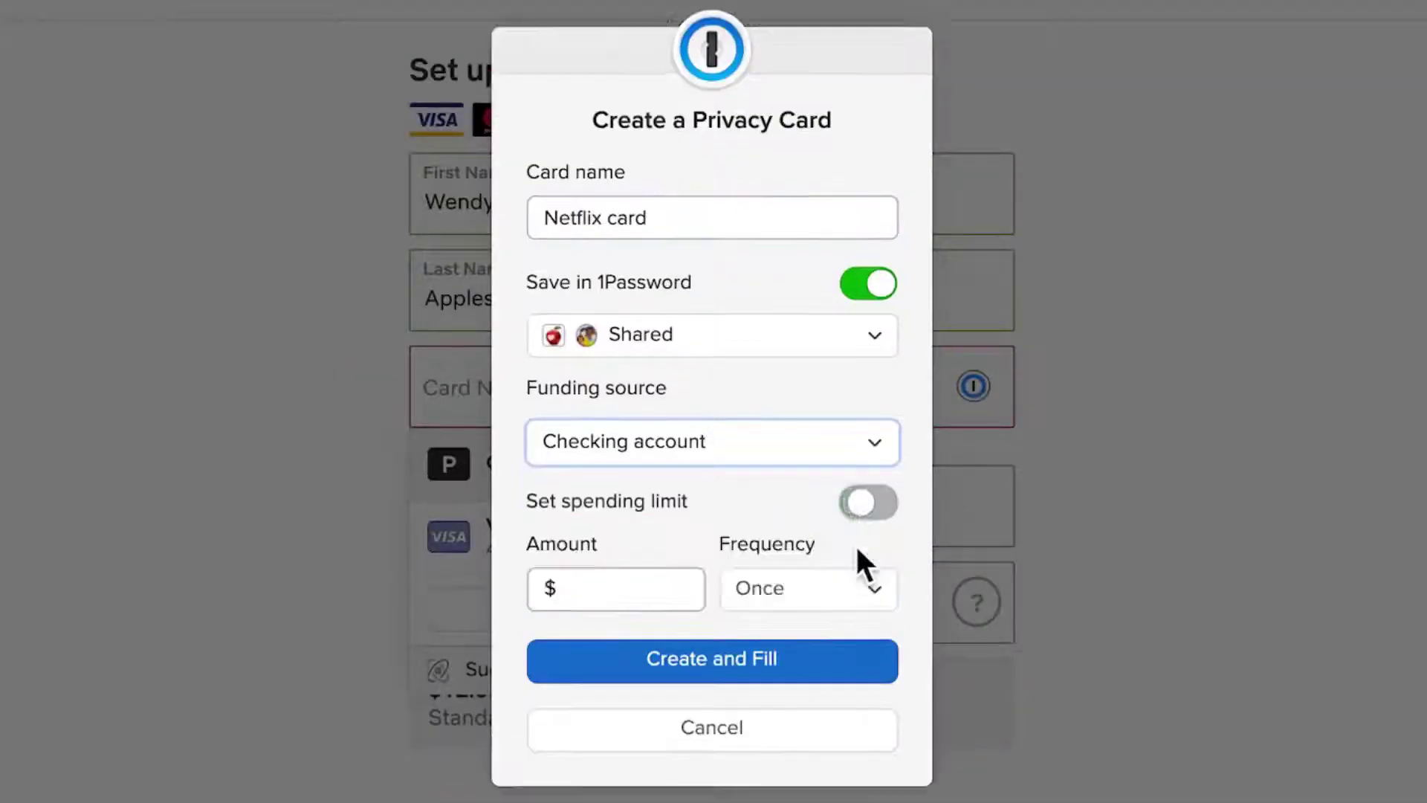
pyautogui.click(865, 501)
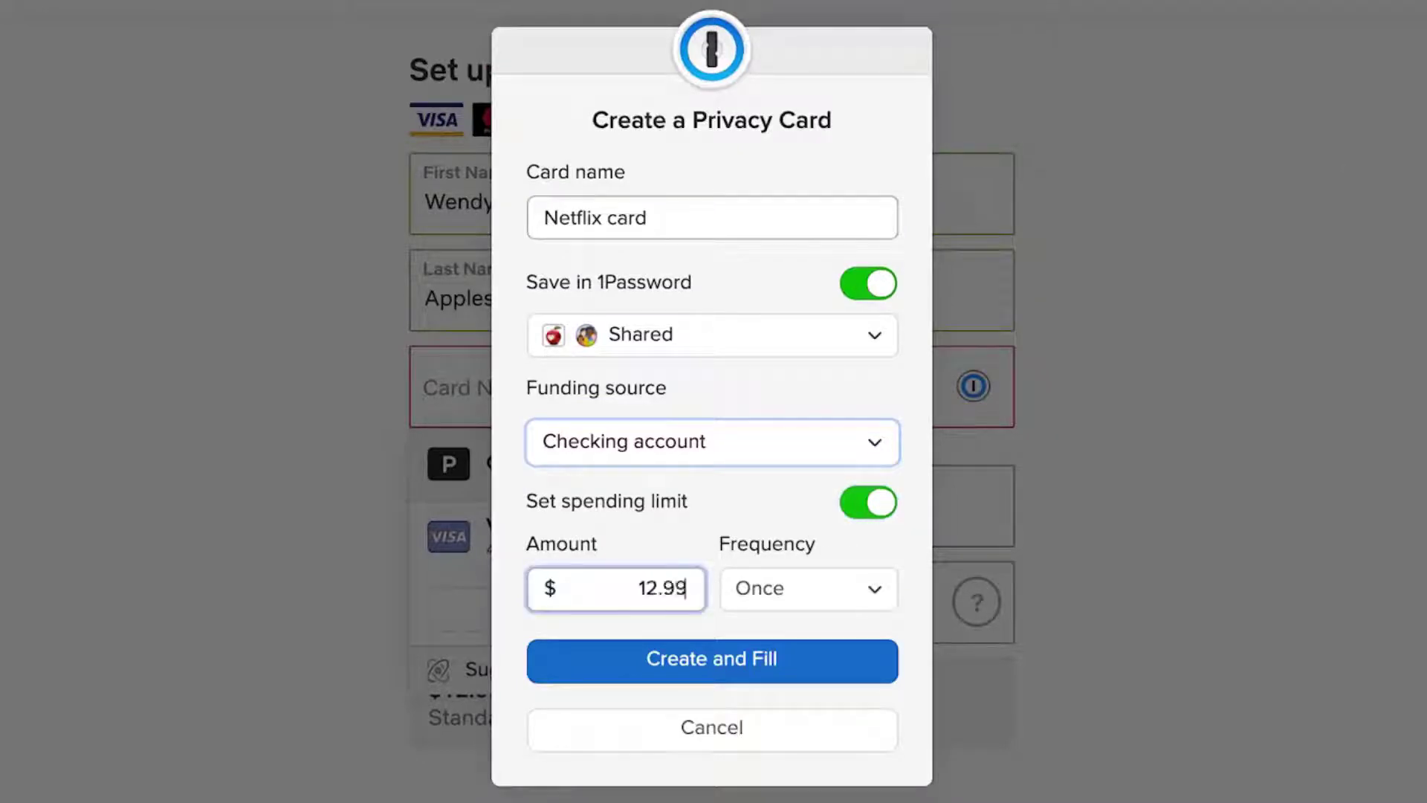
pyautogui.click(806, 589)
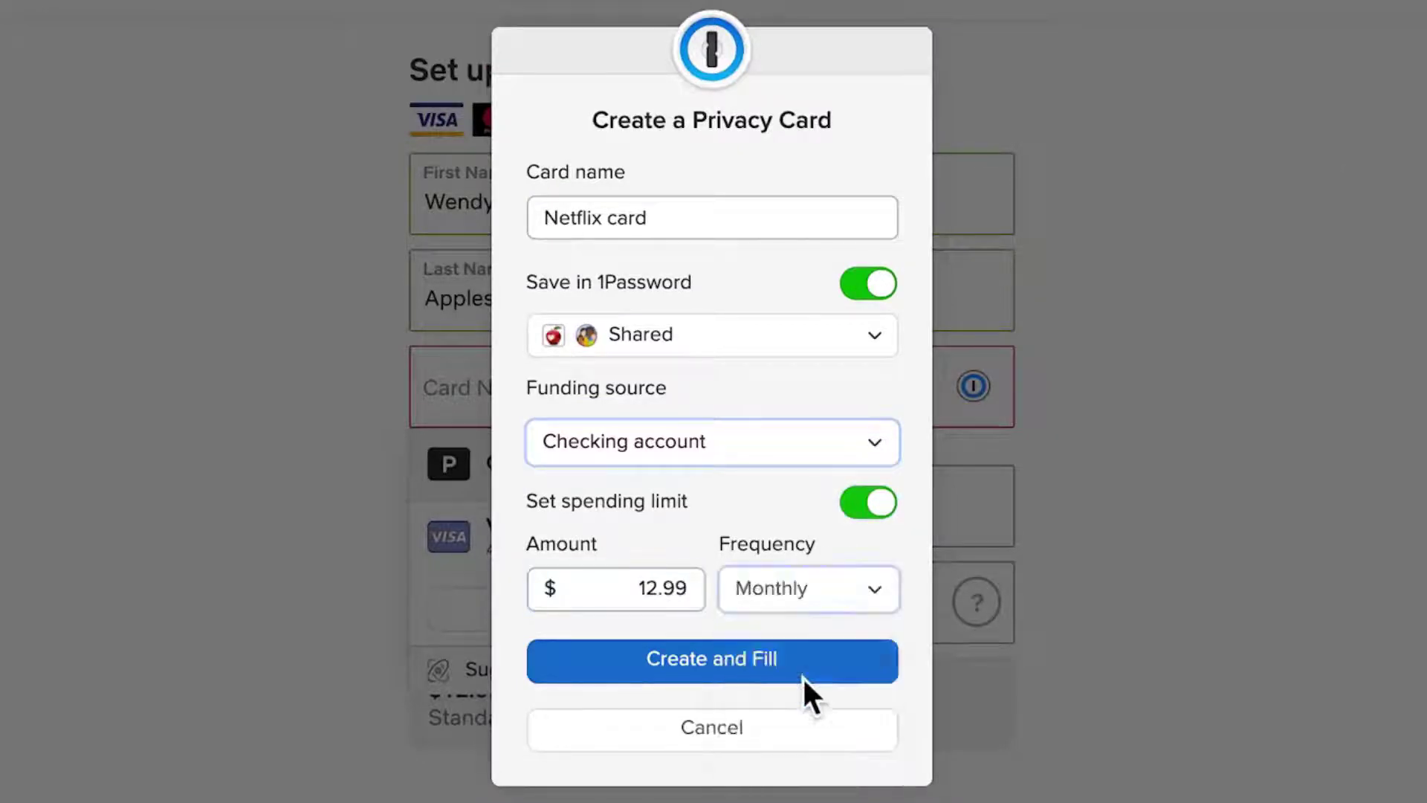
pyautogui.click(712, 660)
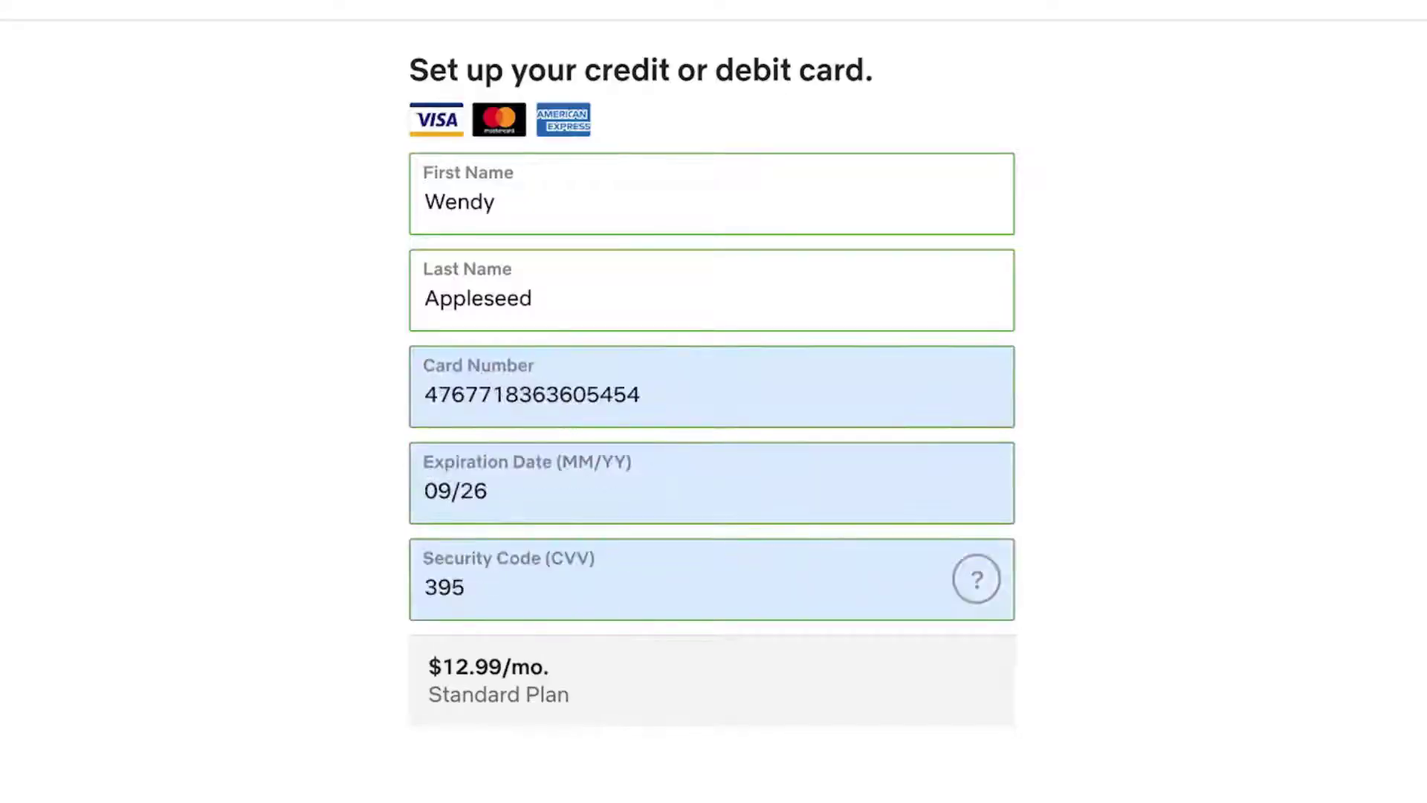
# Step: Autofill the saved Netflix card on the resubscribe payment form and move on to the LastPass homepage
pyautogui.click(1348, 33)
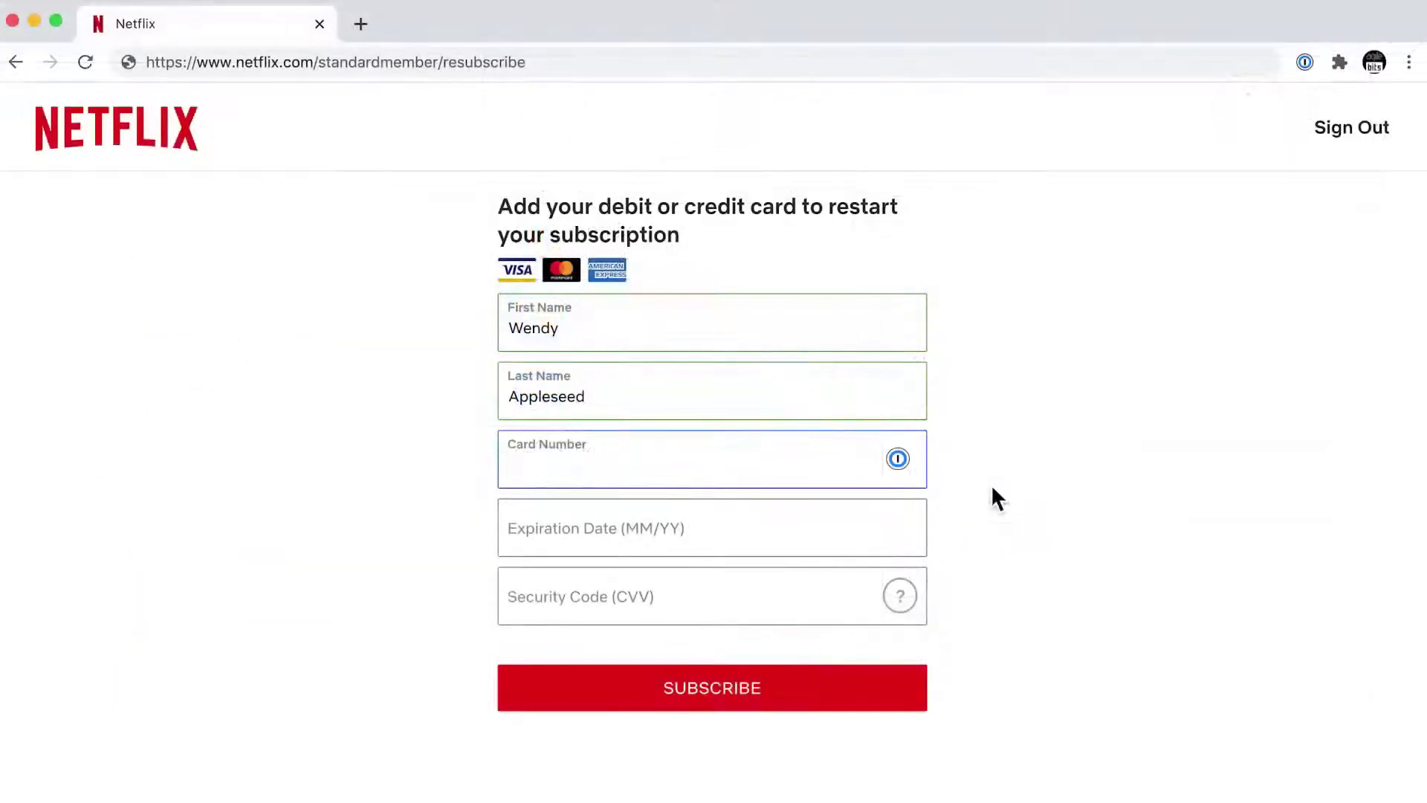
pyautogui.click(712, 459)
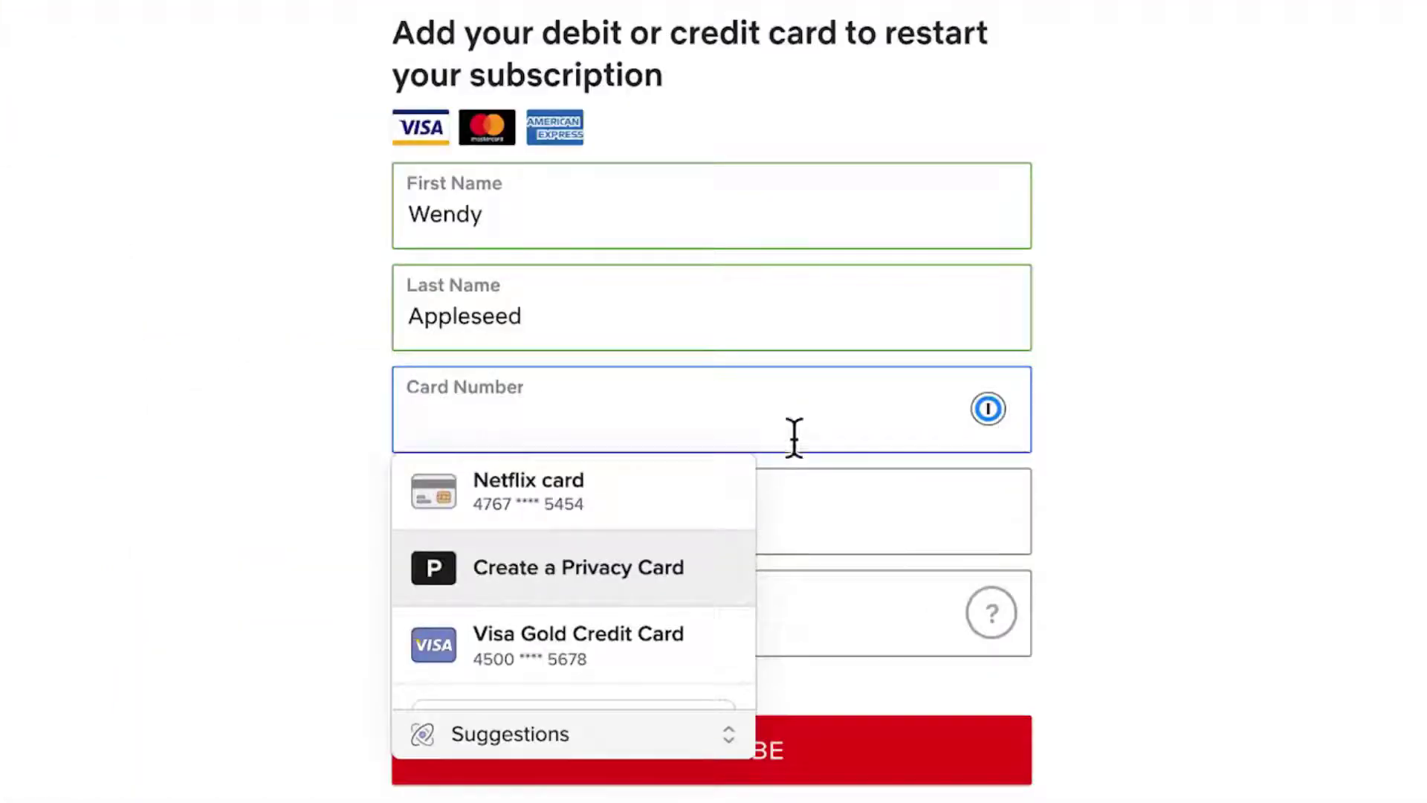
pyautogui.click(528, 492)
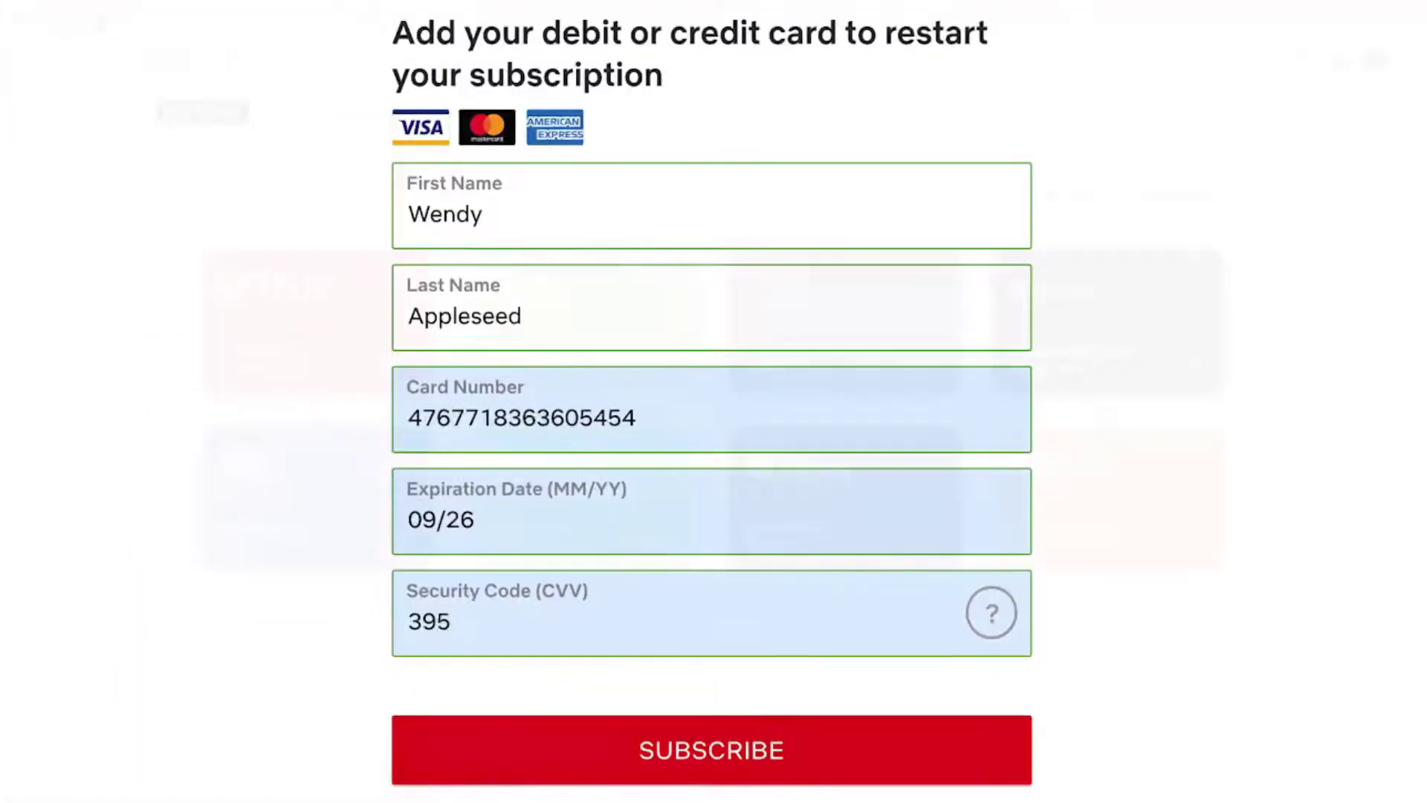
pyautogui.click(711, 749)
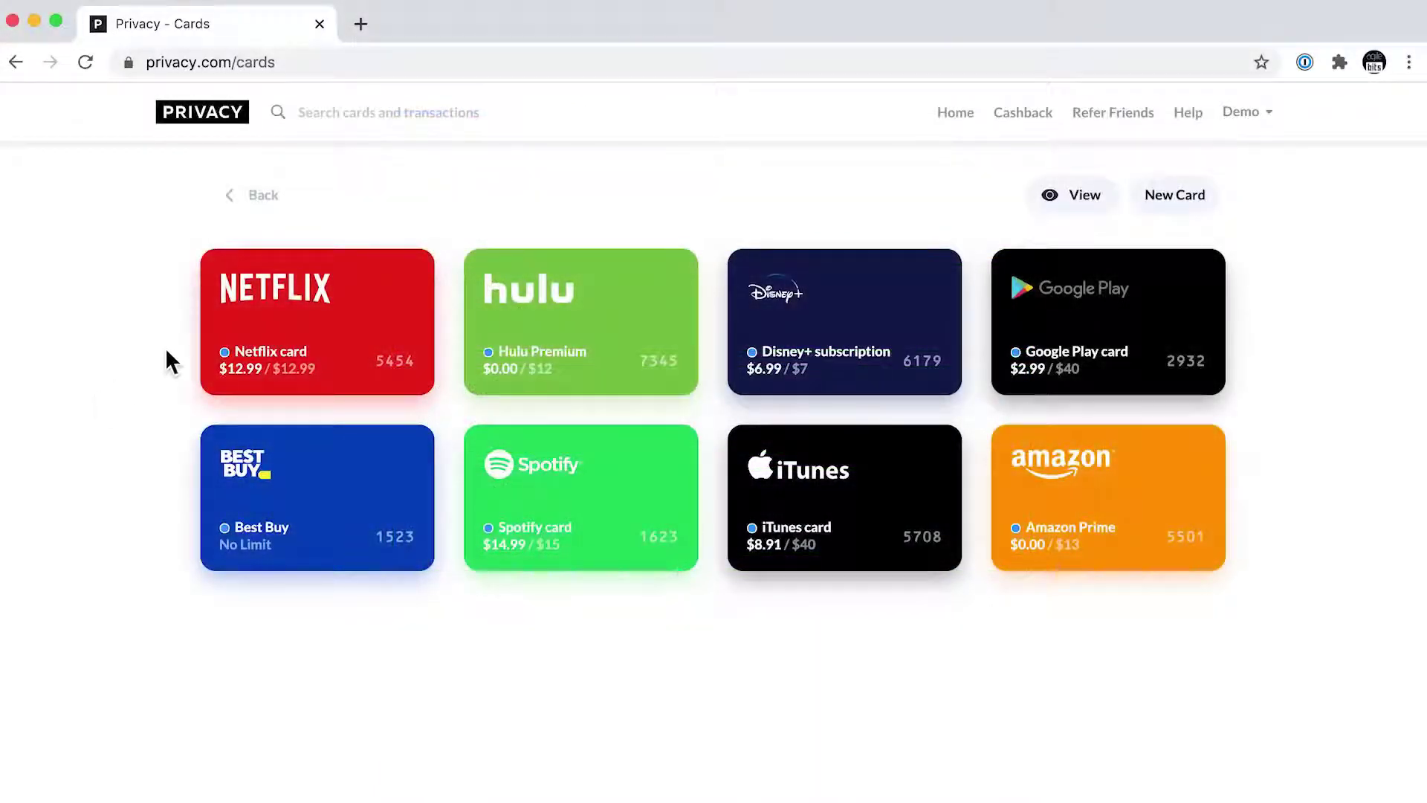
pyautogui.click(316, 323)
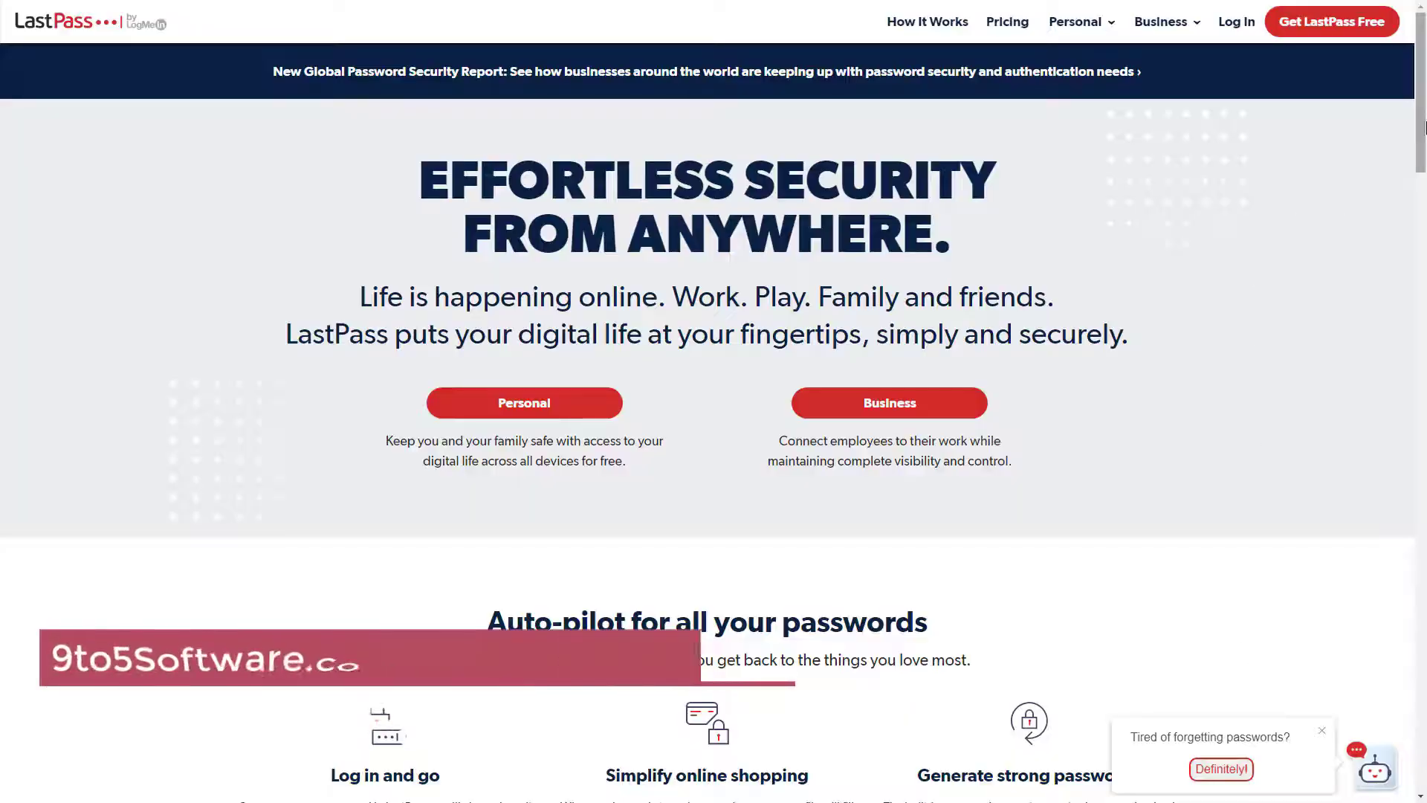
# Step: Scroll the LastPass homepage to the Free, €2.90 Premium and €3.90 Families plan cards
pyautogui.scroll(-3)
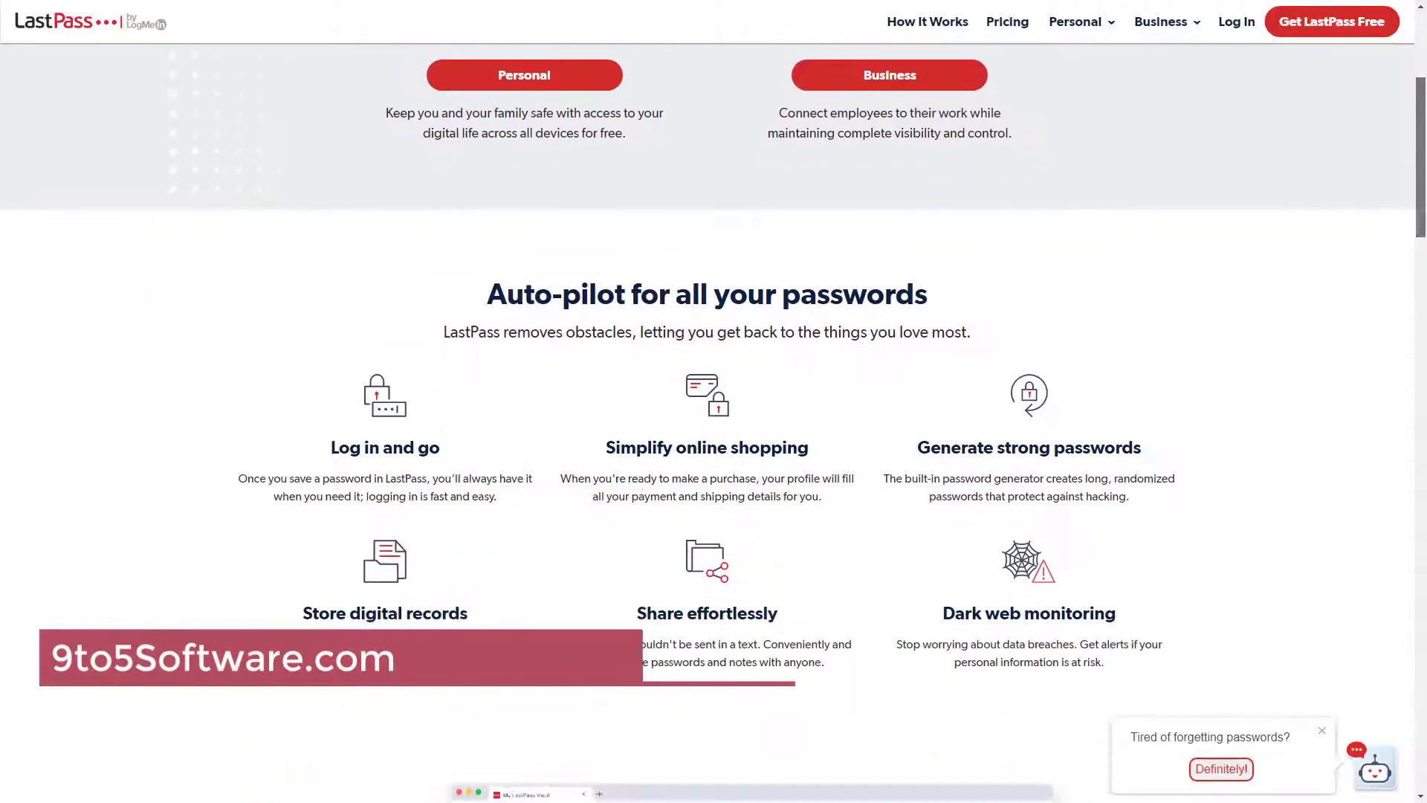
pyautogui.scroll(-3)
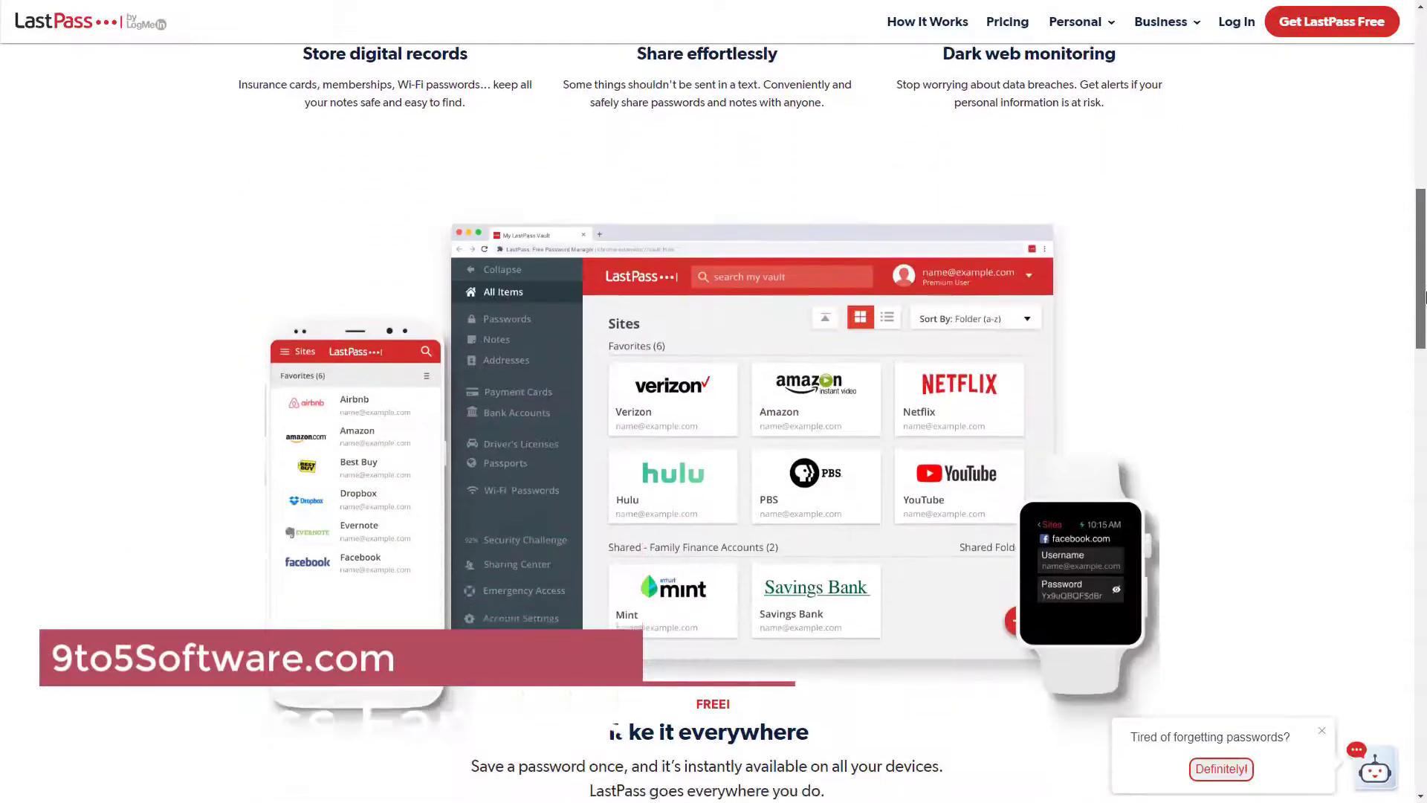
pyautogui.scroll(-3)
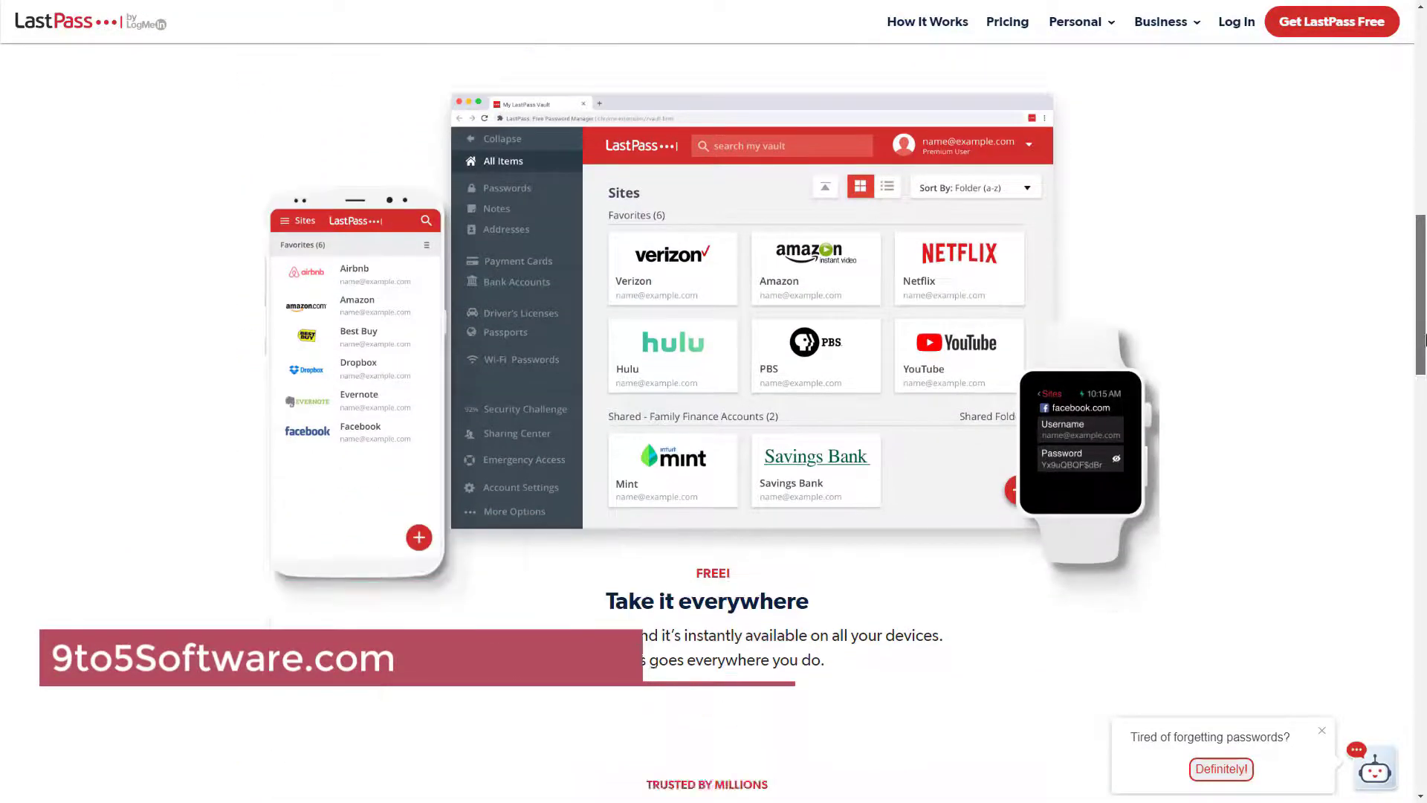
pyautogui.scroll(-3)
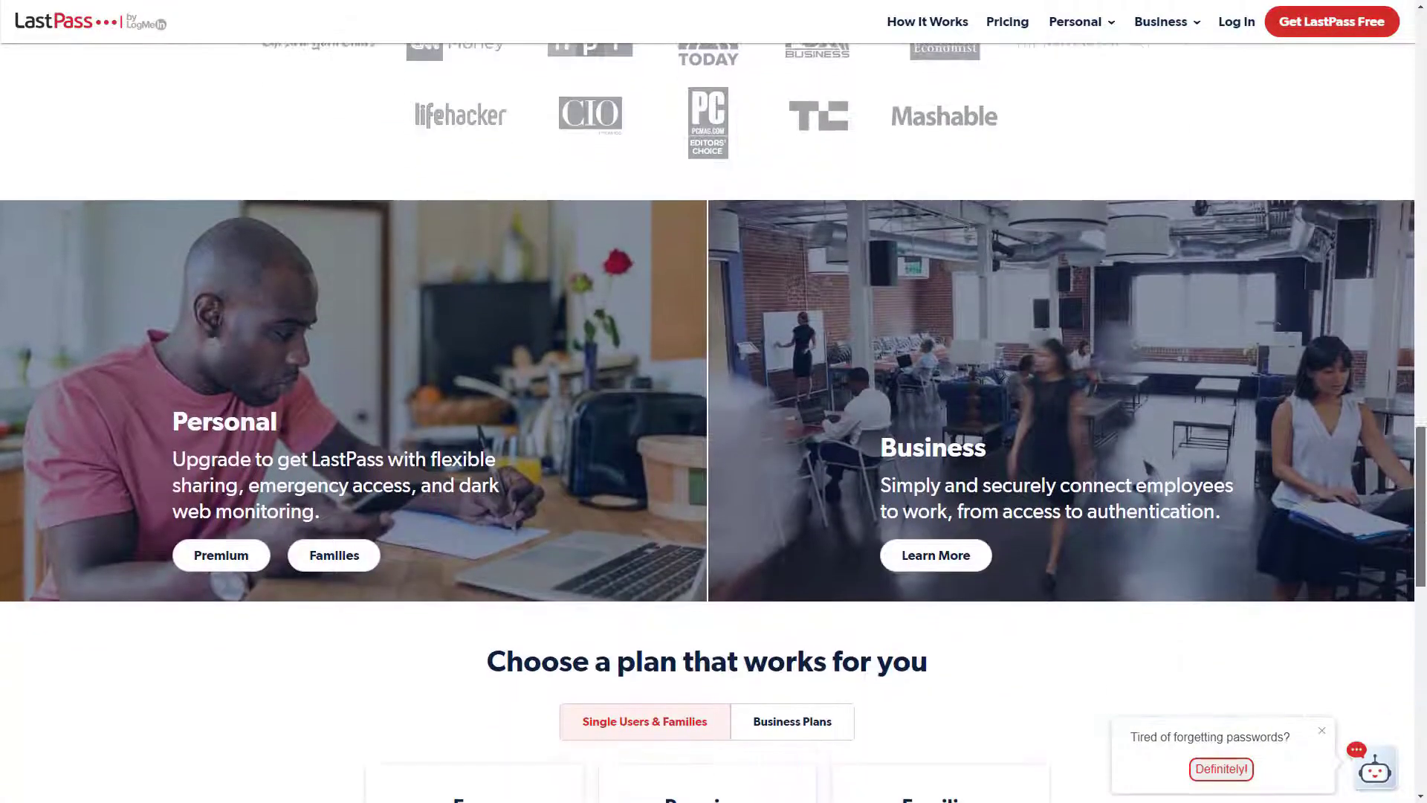
pyautogui.scroll(-3)
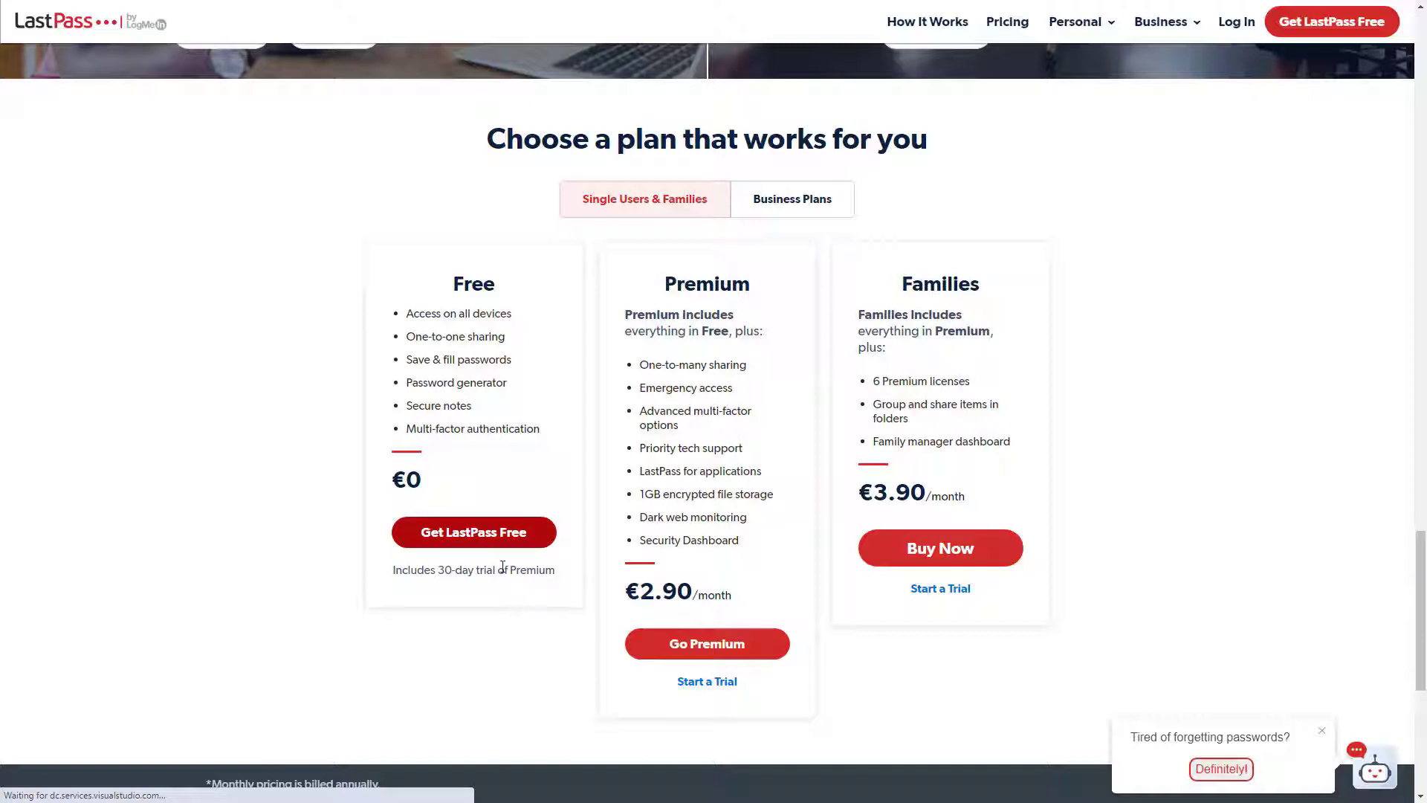
# Step: Choose Get LastPass Free, then switch from sign-up to the LastPass log-in page
pyautogui.click(473, 532)
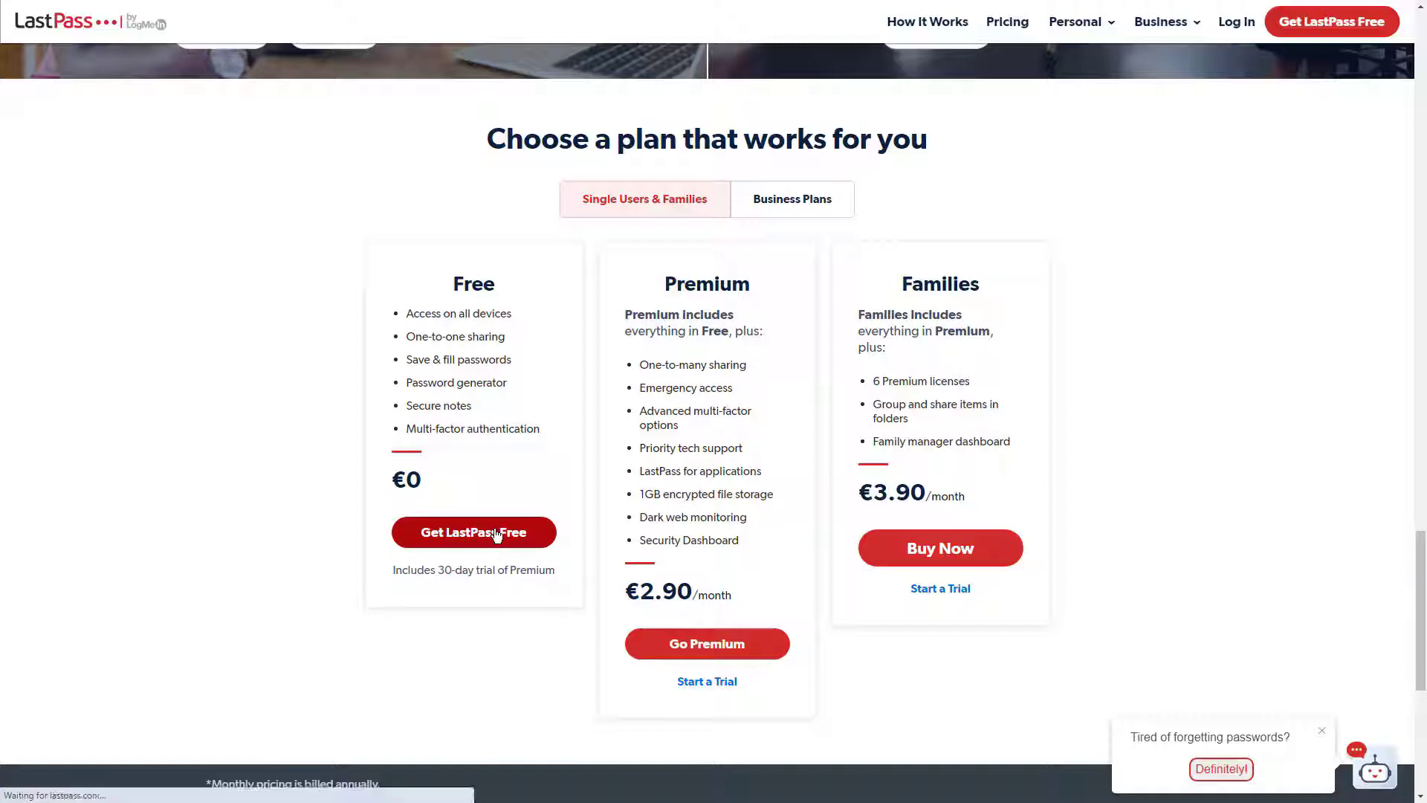
pyautogui.click(473, 532)
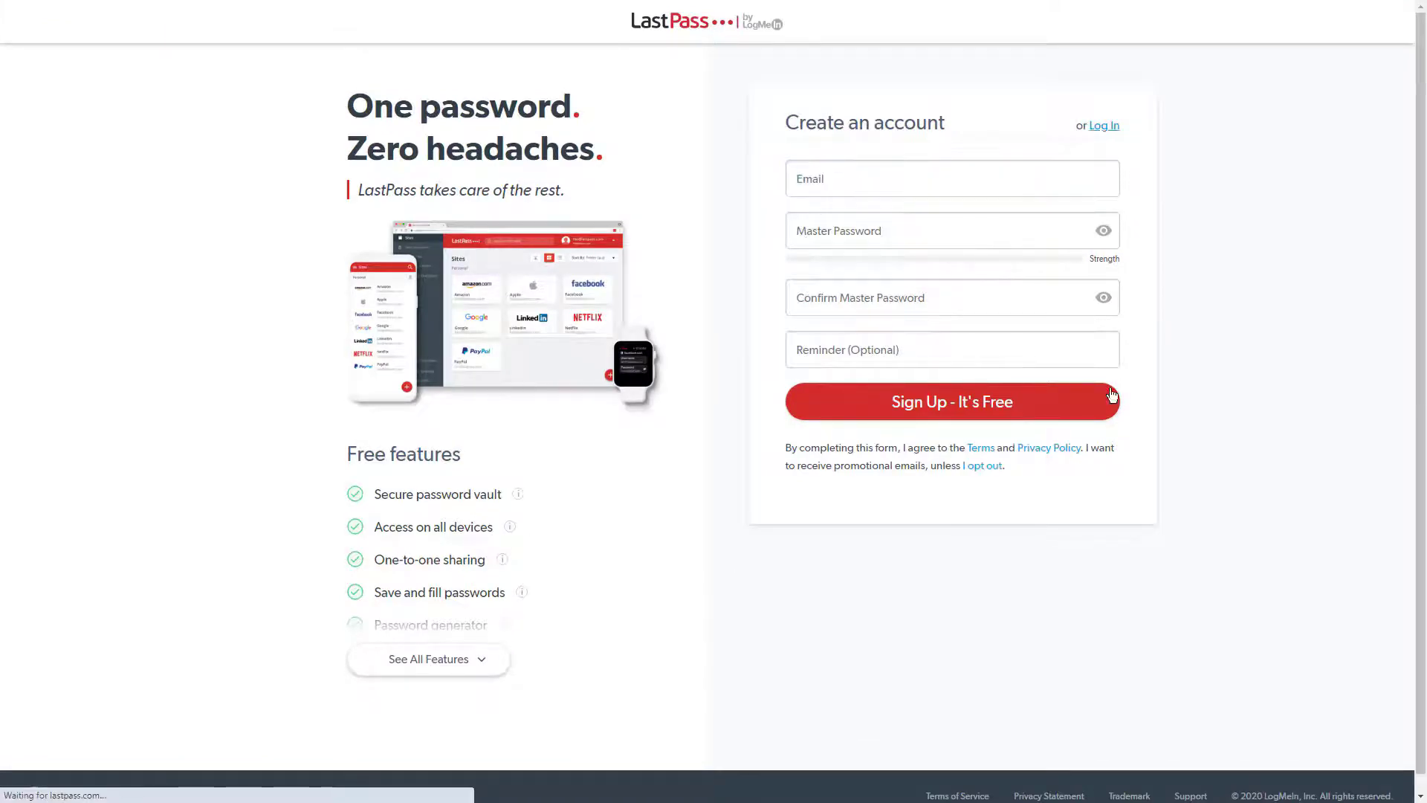
pyautogui.click(1102, 125)
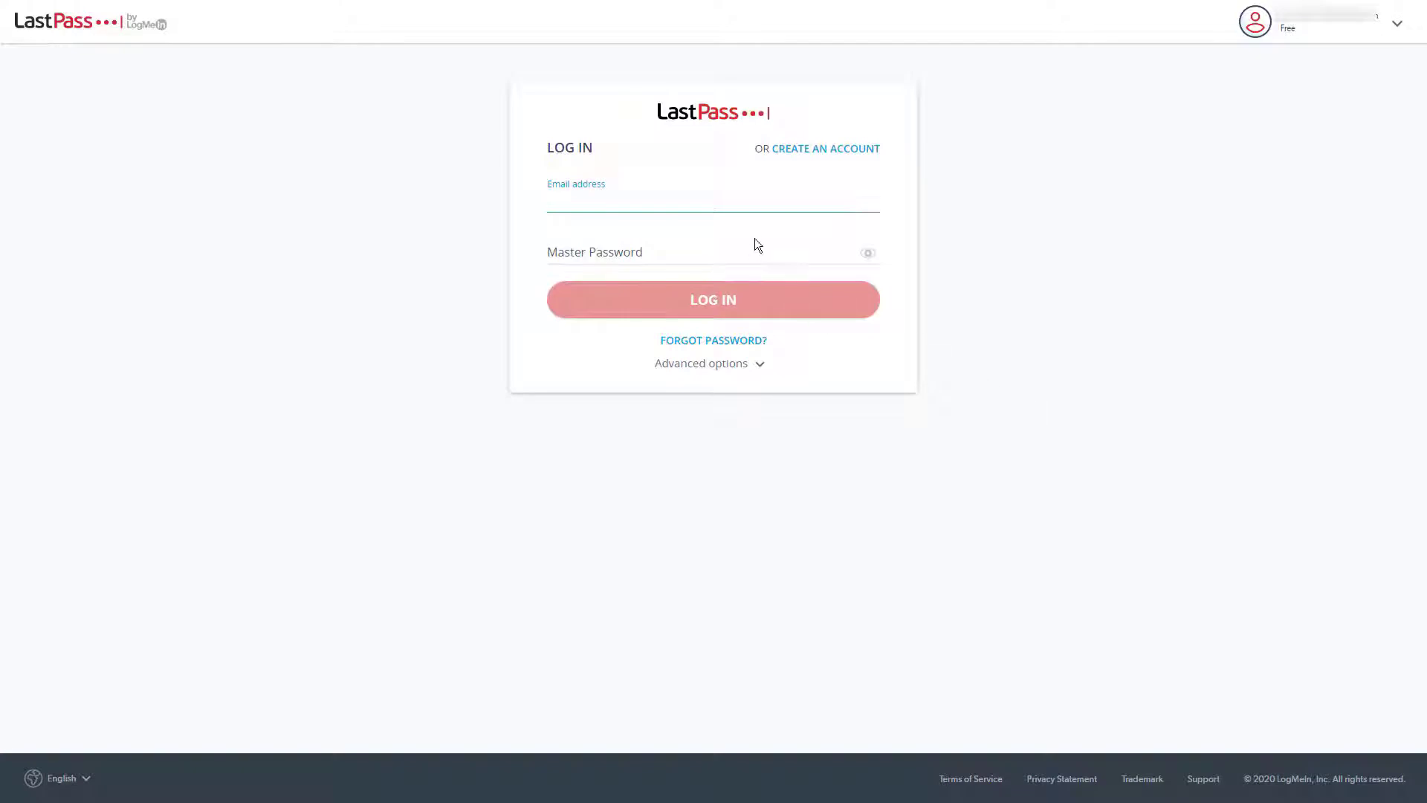
pyautogui.click(712, 205)
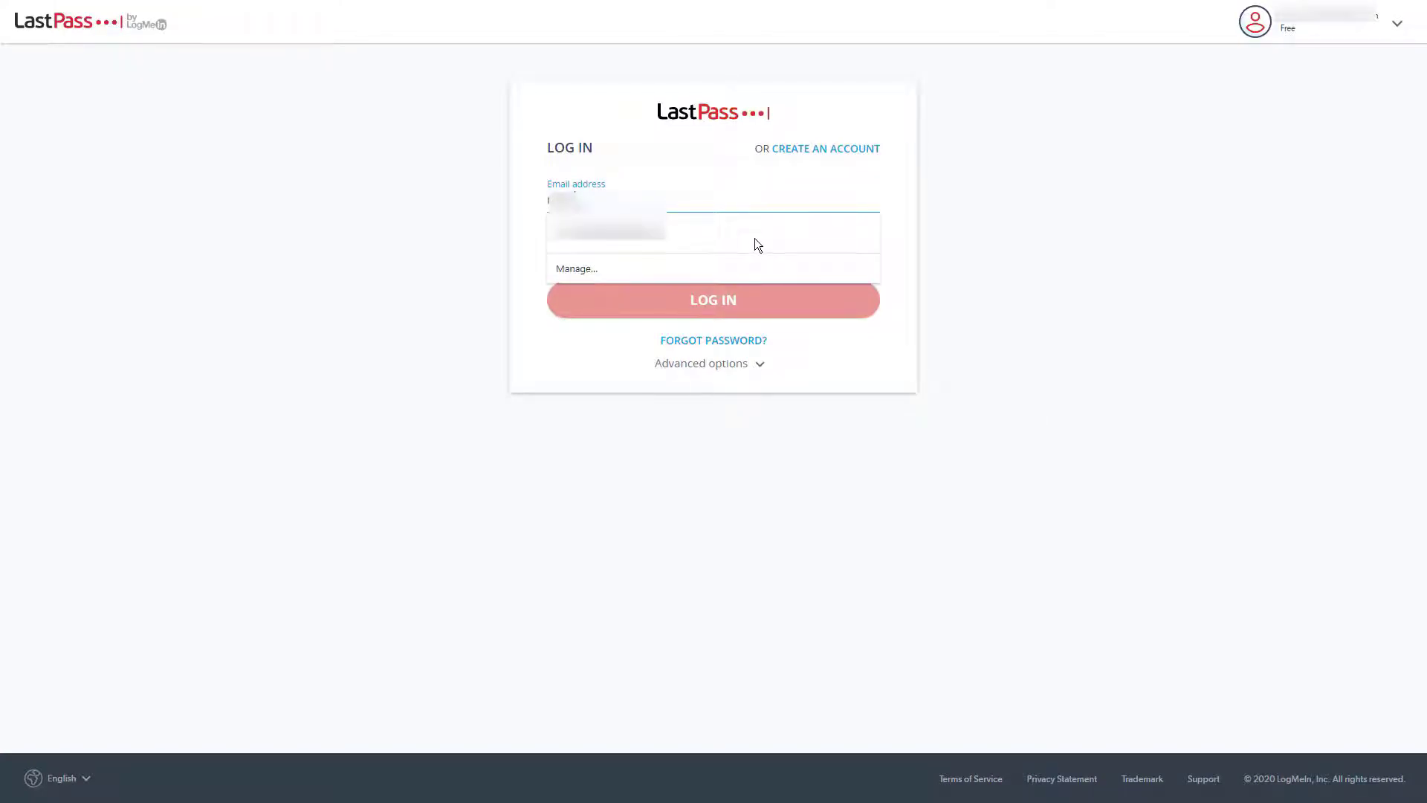
pyautogui.write('password')
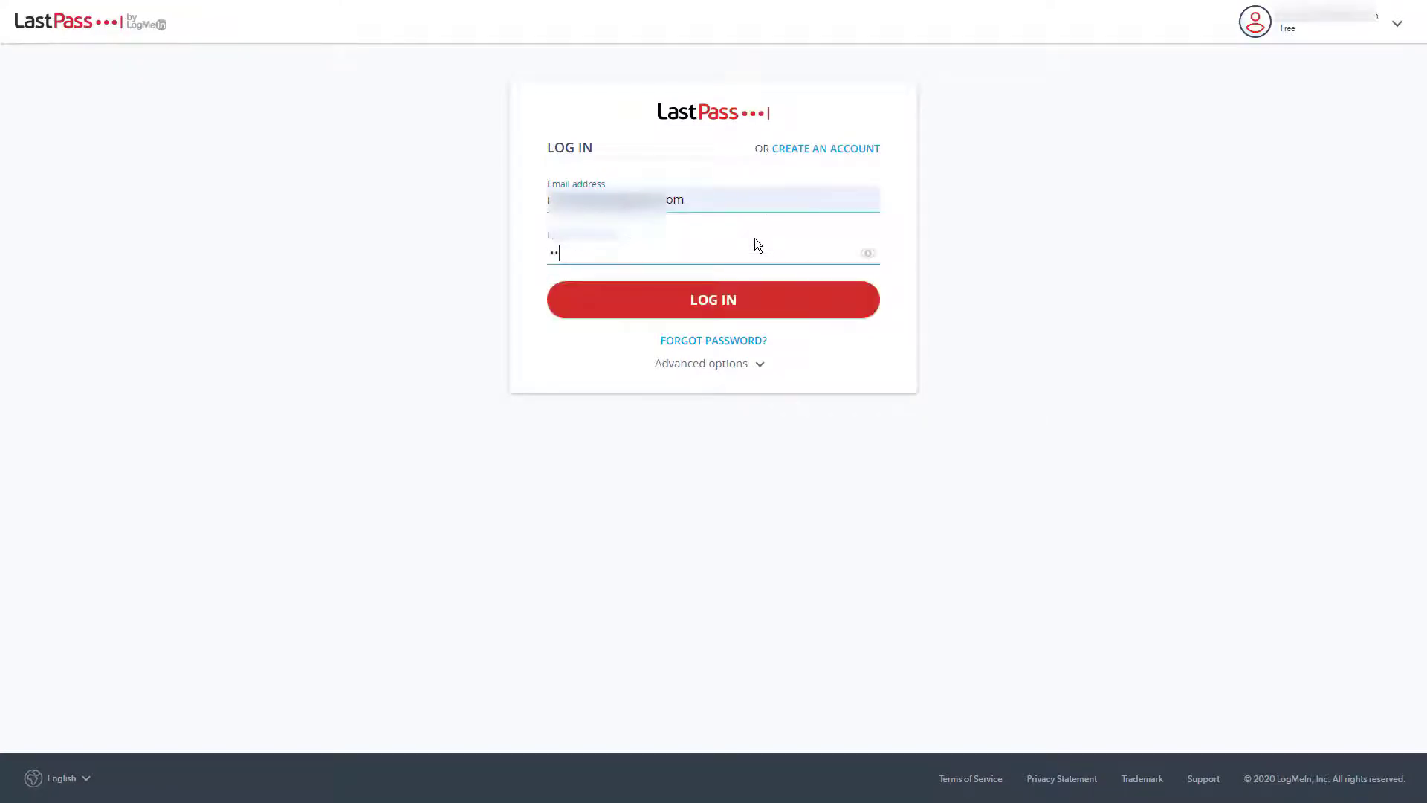